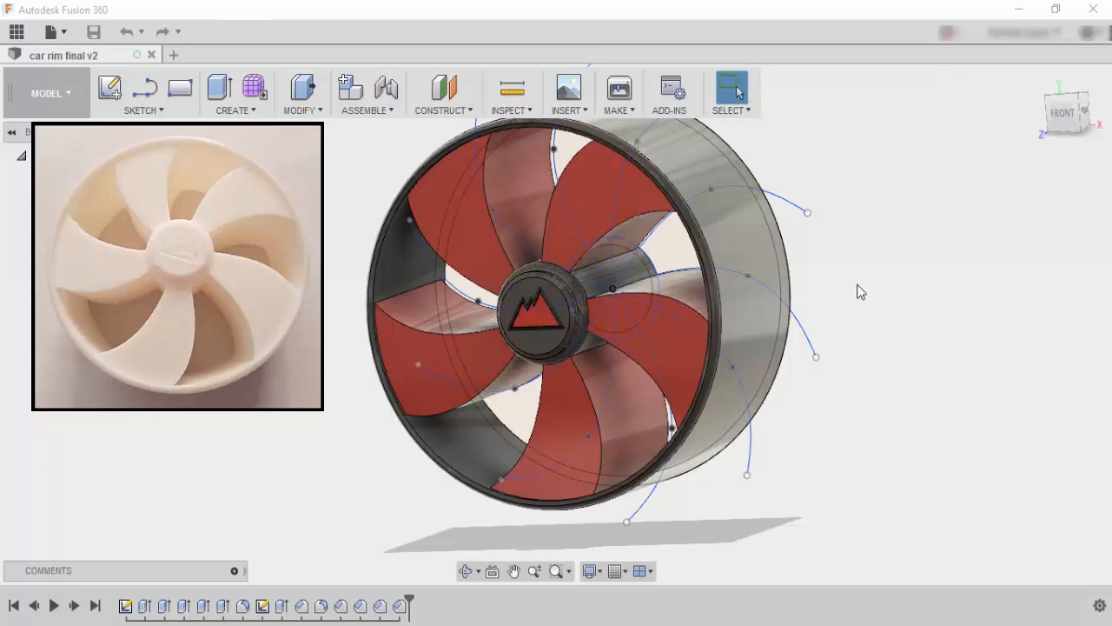
pyautogui.moveTo(181, 106)
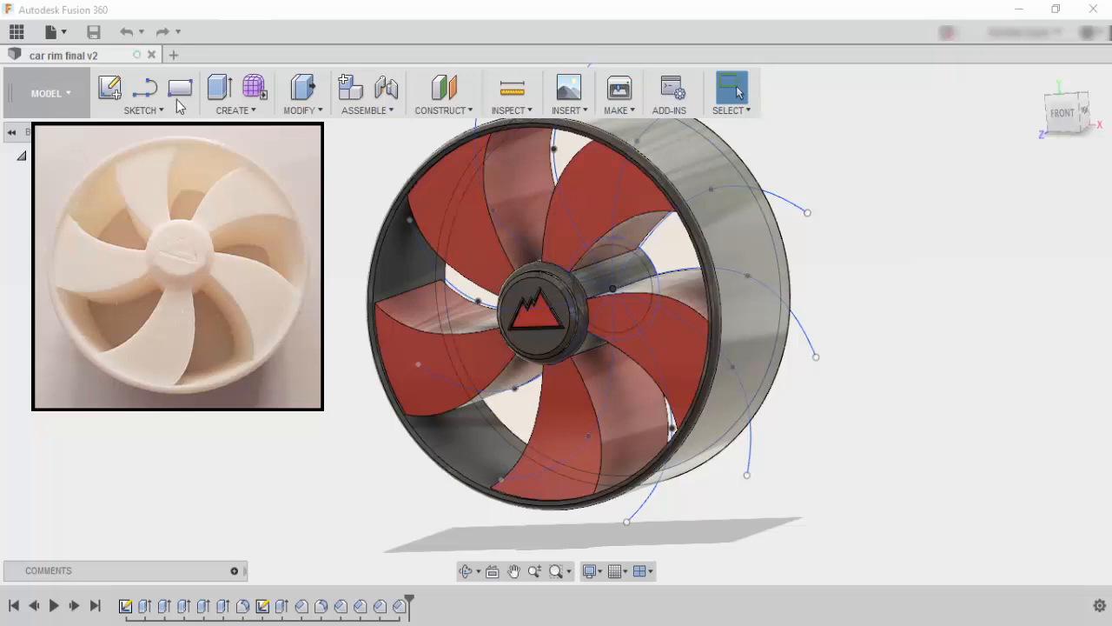
# Start a new, empty Untitled design next to the finished rim file
pyautogui.click(337, 53)
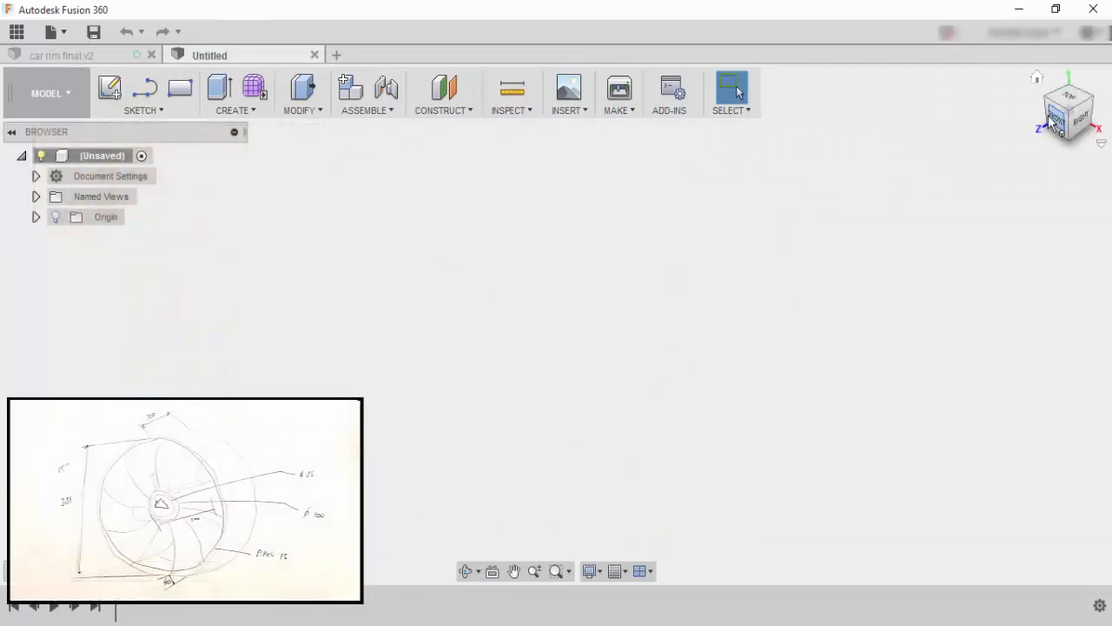
# Sketch three concentric circles at the origin: 381 mm rim, 341 mm inner rim, 100 mm hub
pyautogui.click(142, 94)
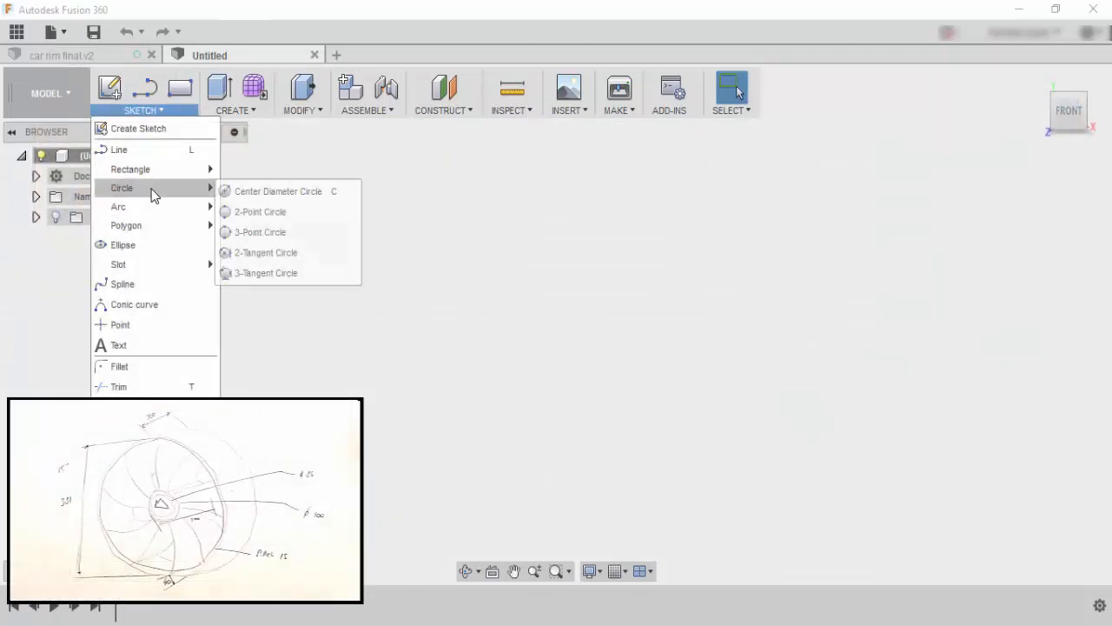
pyautogui.moveTo(278, 191)
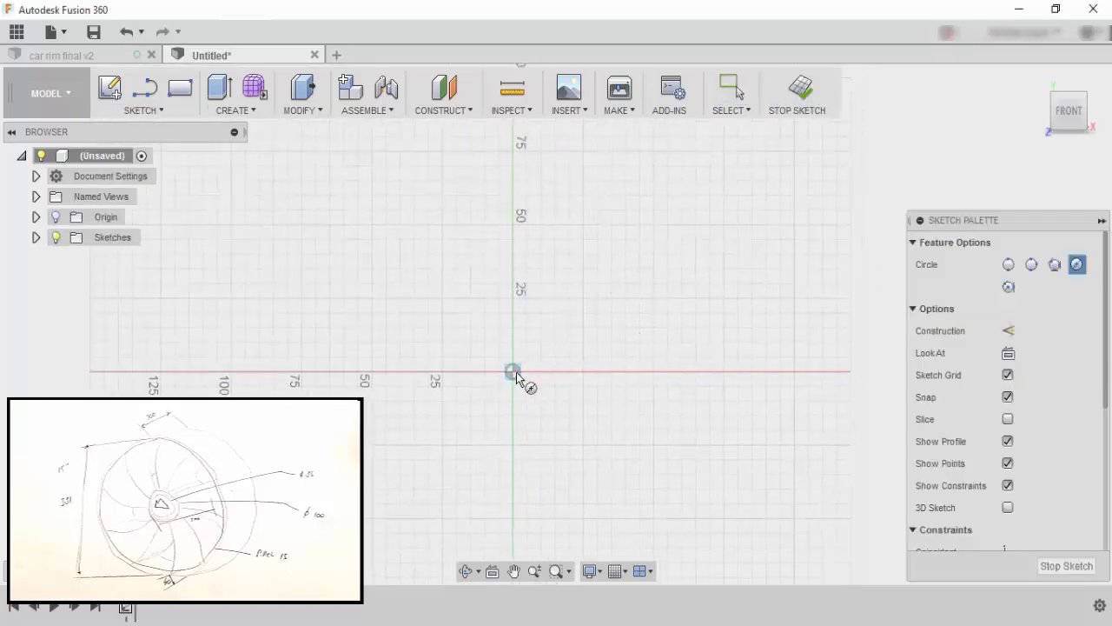
pyautogui.moveTo(513, 372); pyautogui.dragTo(779, 372)
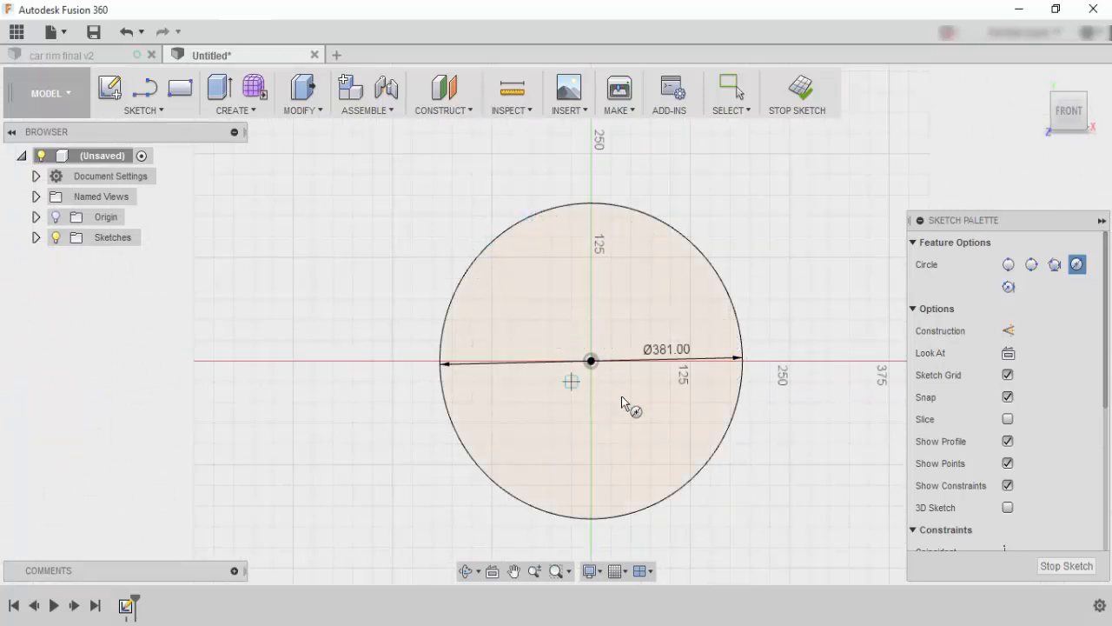
pyautogui.moveTo(591, 359)
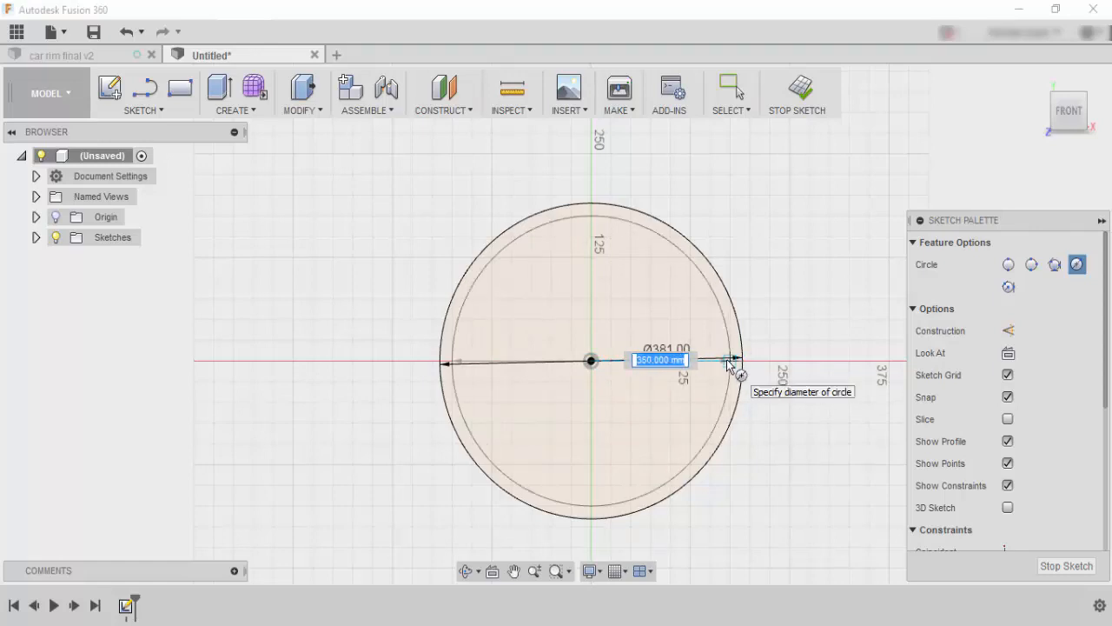
pyautogui.moveTo(733, 359); pyautogui.dragTo(727, 365)
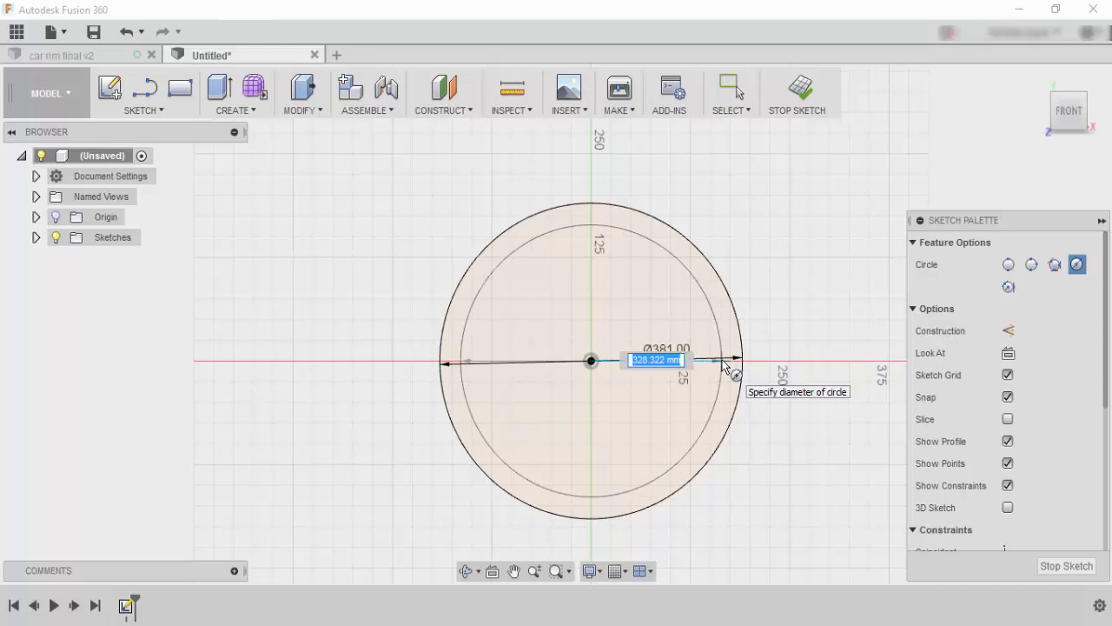
pyautogui.write('341')
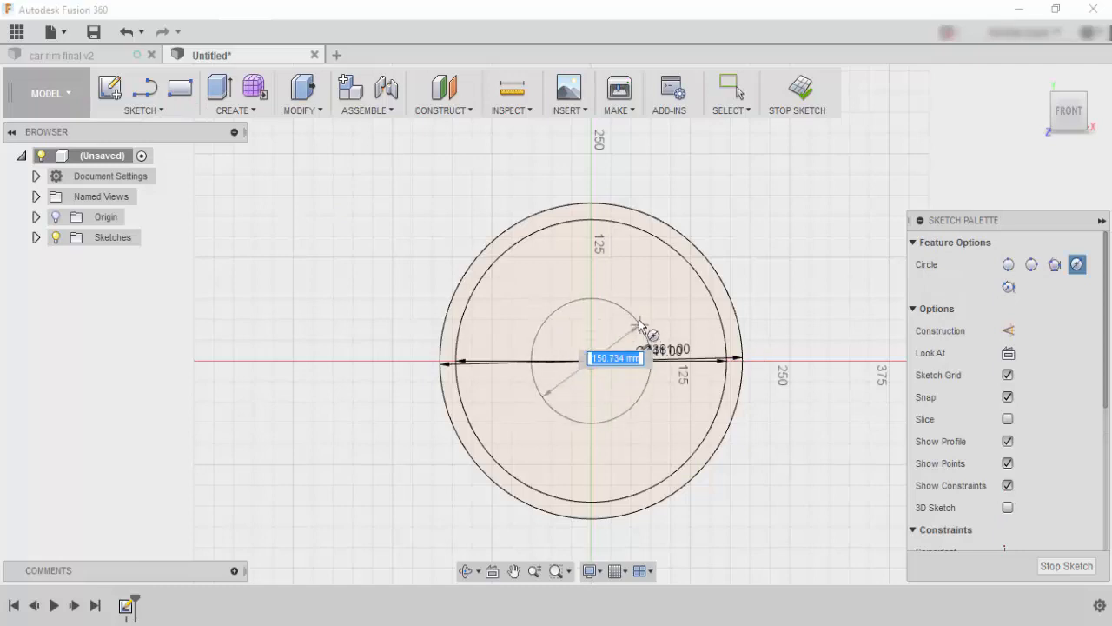
pyautogui.write('100')
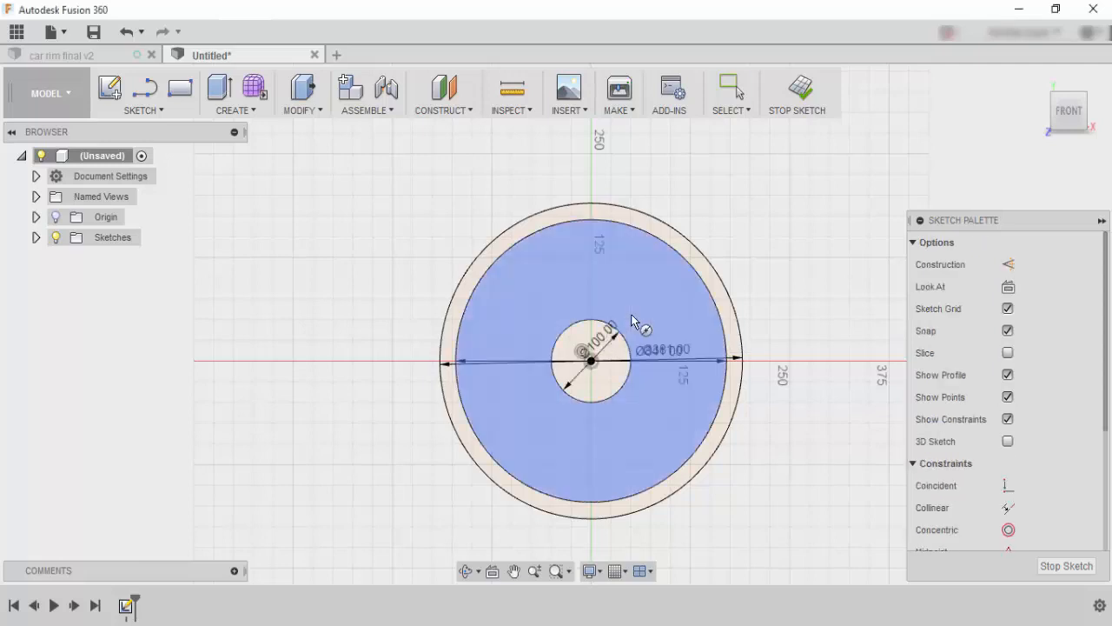
# Add a smaller circle inside the hub and begin a spline spoke from the centre
pyautogui.click(139, 96)
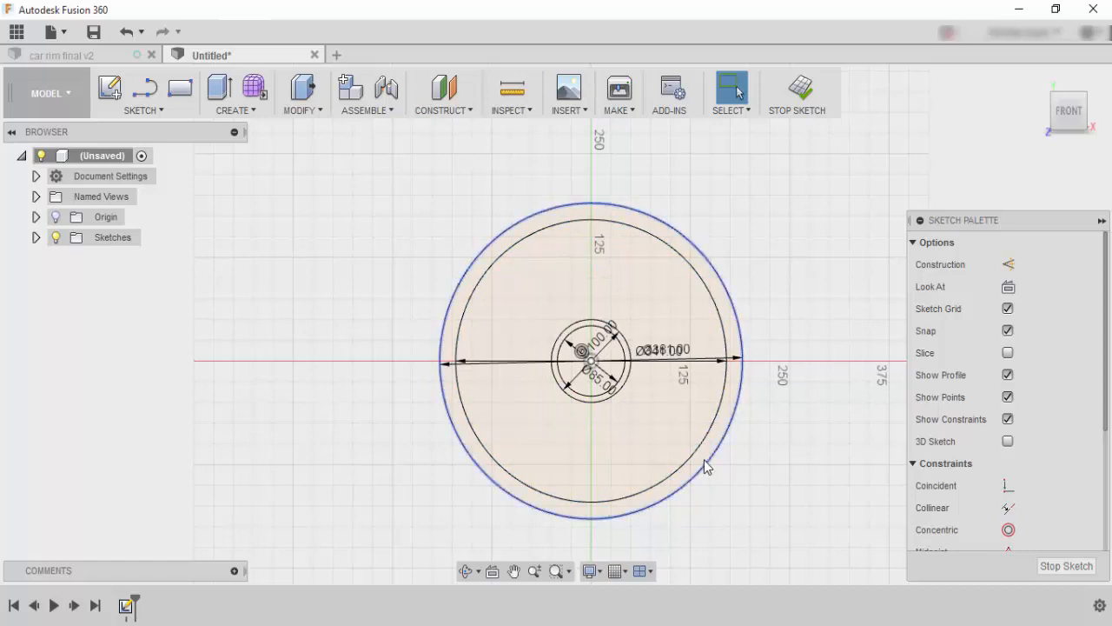
pyautogui.click(712, 452)
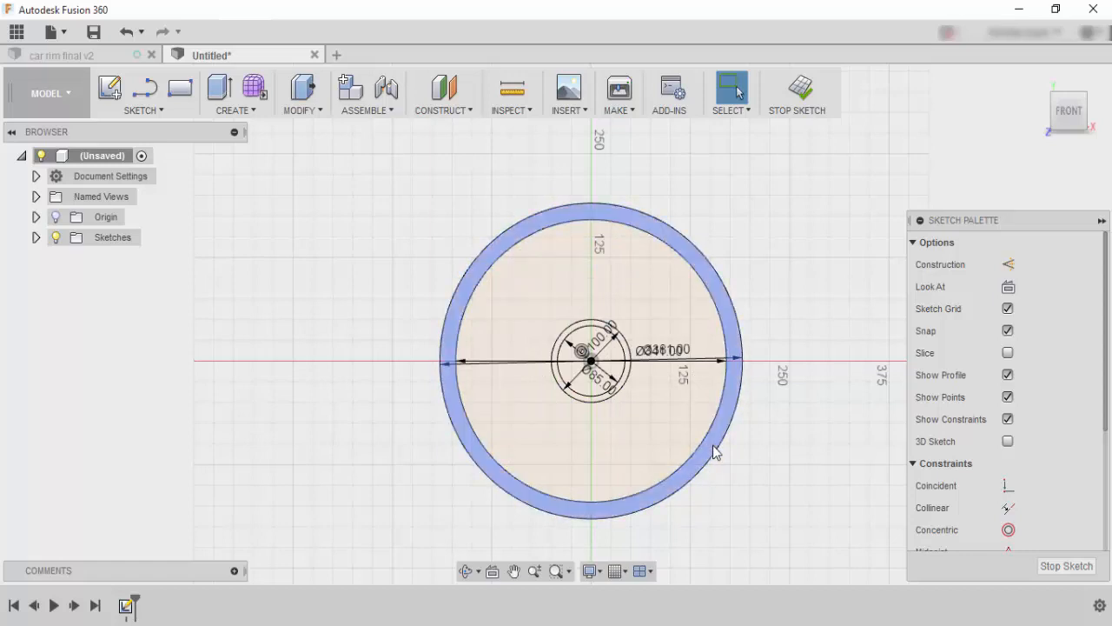
pyautogui.moveTo(719, 304)
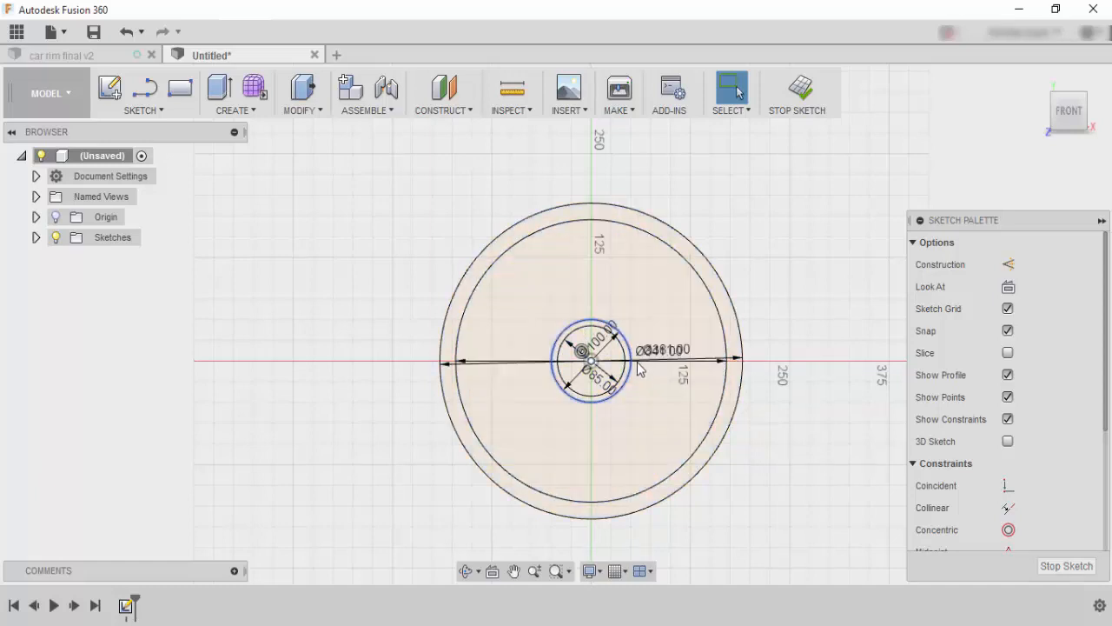
pyautogui.click(143, 93)
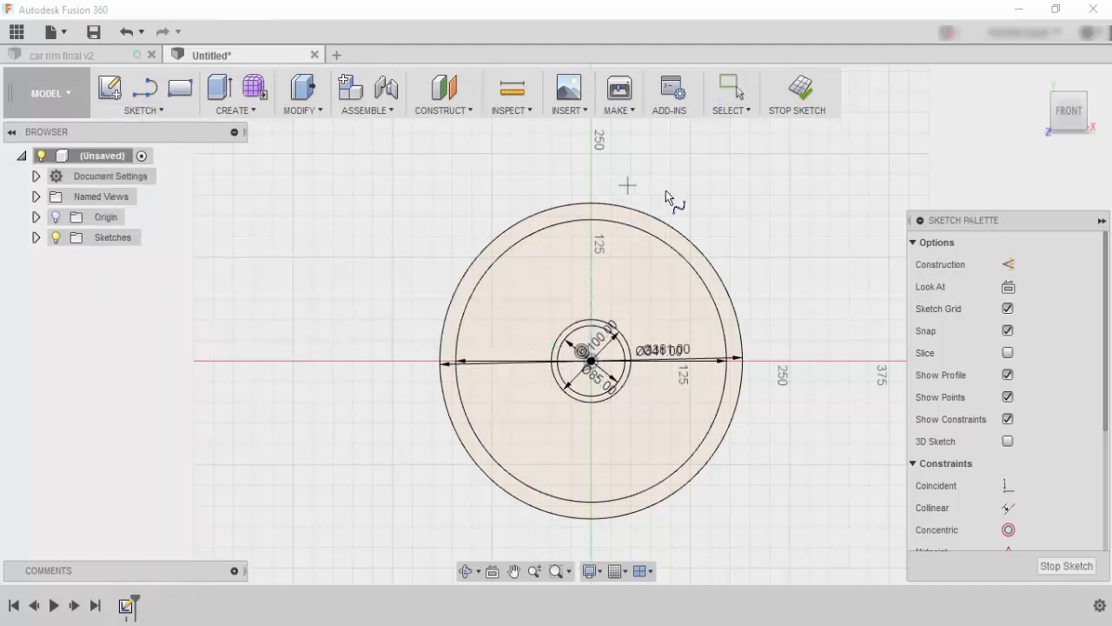
pyautogui.moveTo(667, 408)
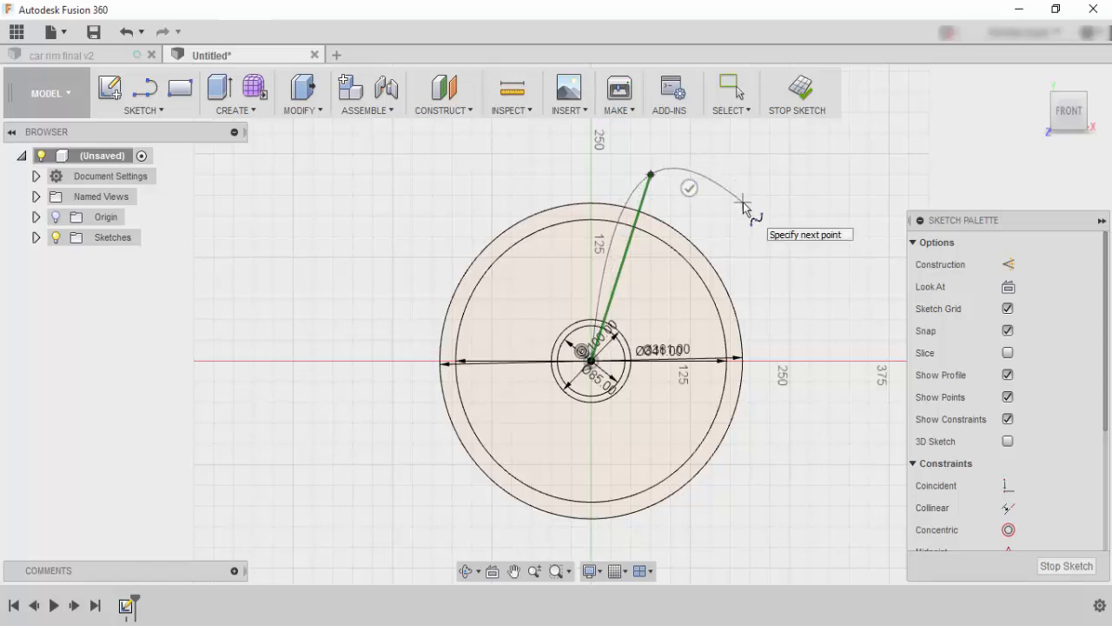
# End the curved spoke spline past the rim and return to the sketch tools
pyautogui.click(742, 202)
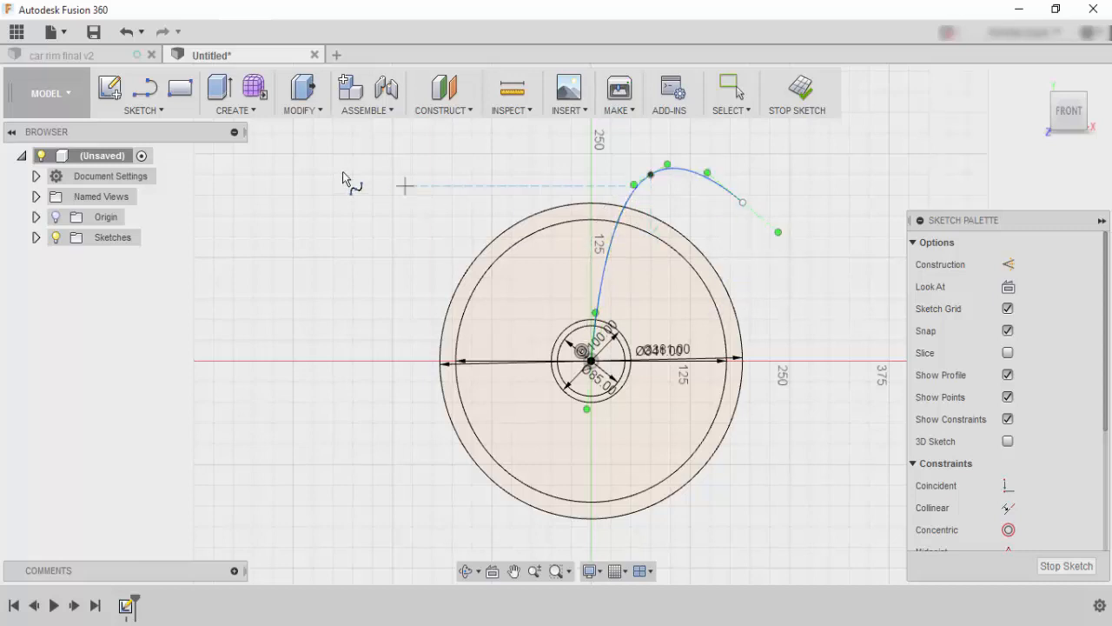
pyautogui.click(141, 109)
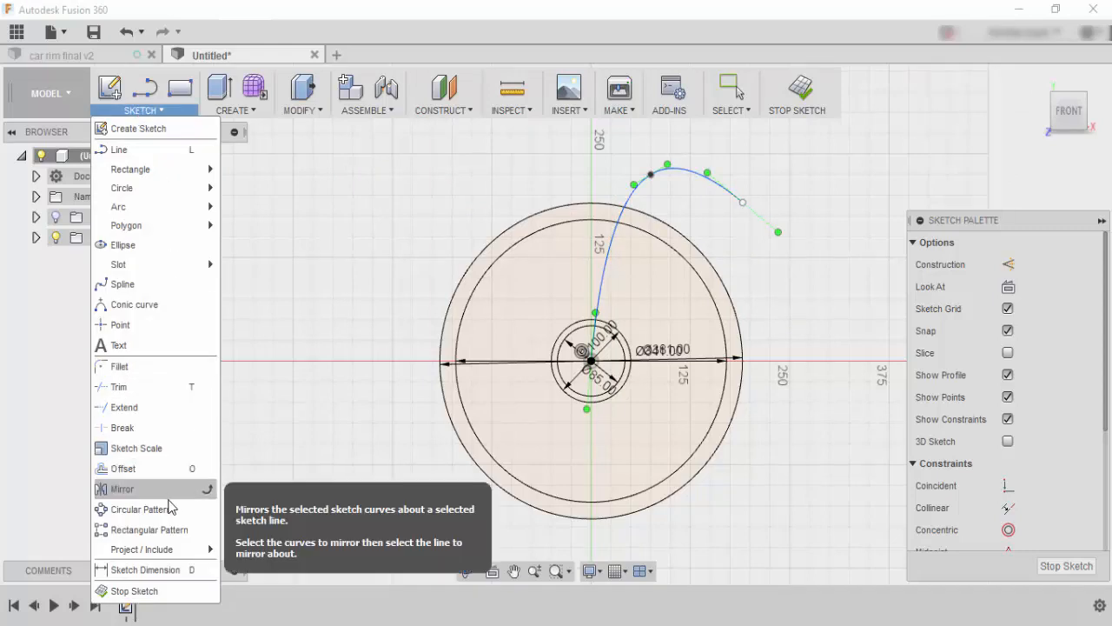
# Circular-pattern the spoke spline 10 times around the origin
pyautogui.click(142, 508)
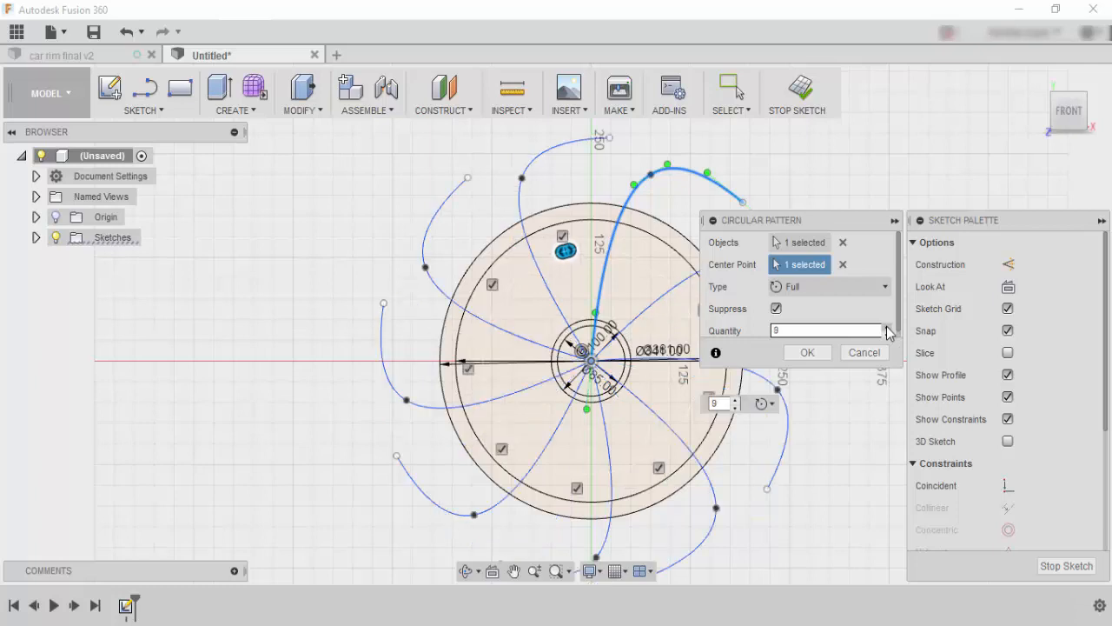
pyautogui.click(886, 327)
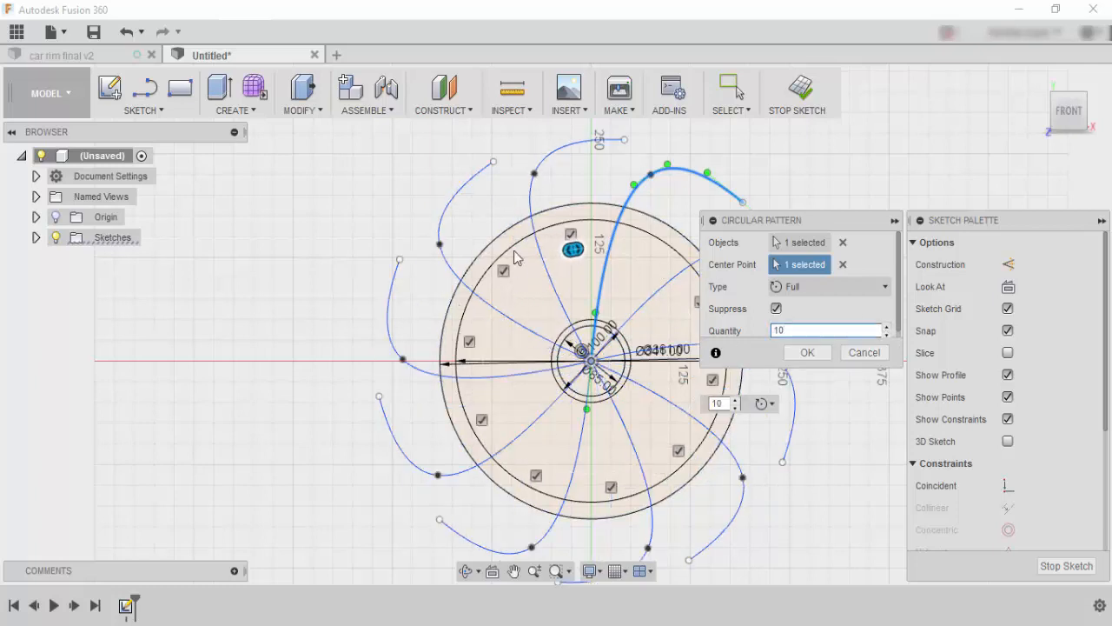
pyautogui.click(806, 351)
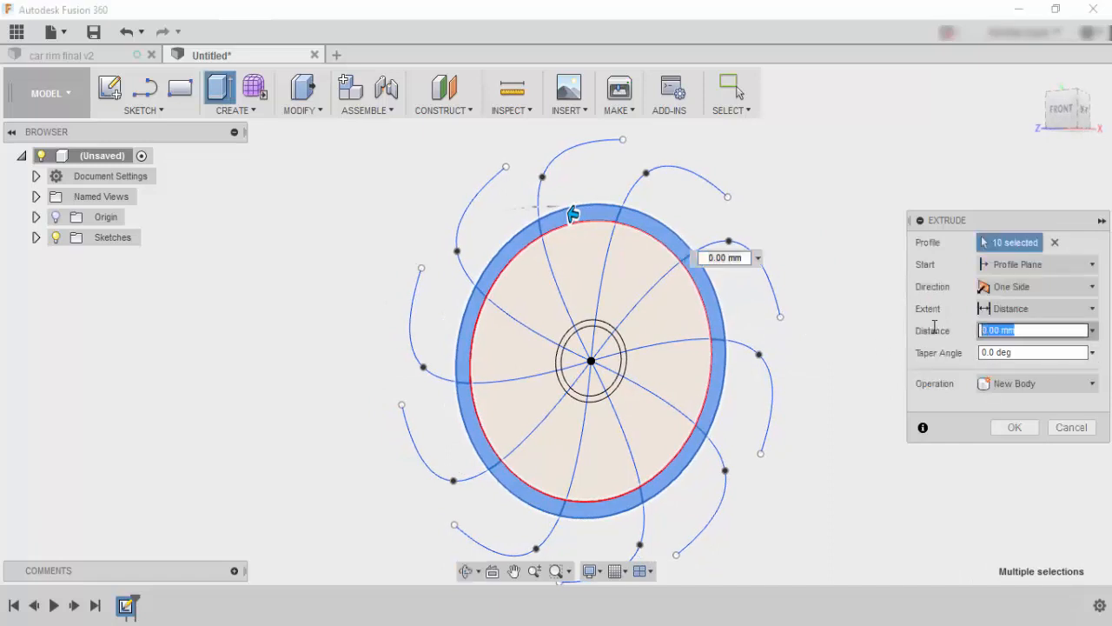
# Extrude the outer ring profile 200 mm into a solid rim band
pyautogui.write('200')
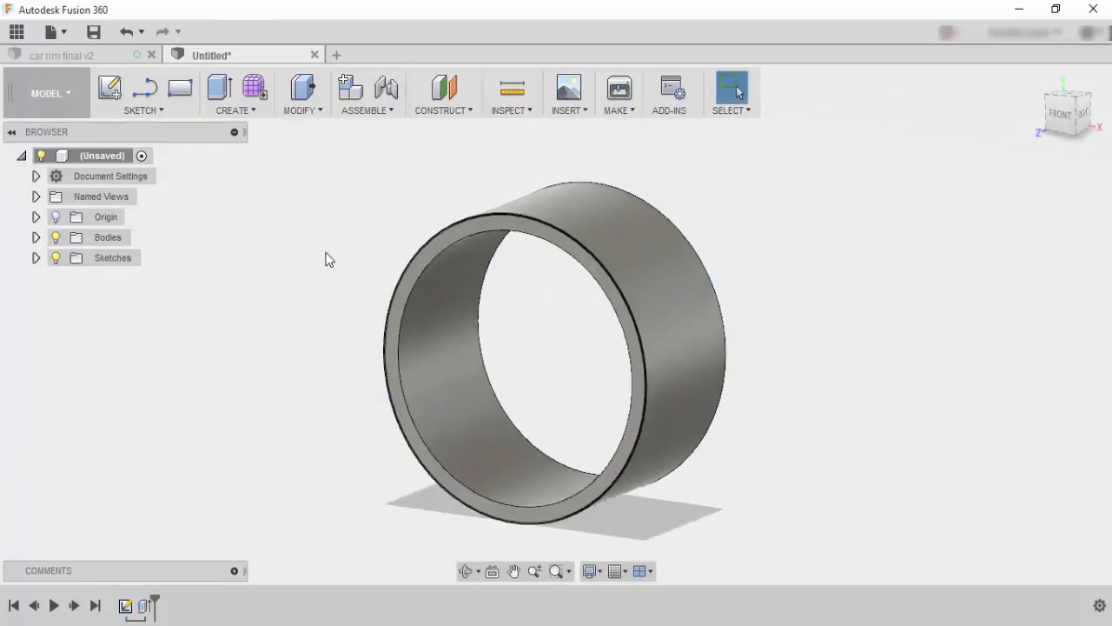
# Make Sketch1 visible again from the Browser's Sketches list
pyautogui.click(37, 257)
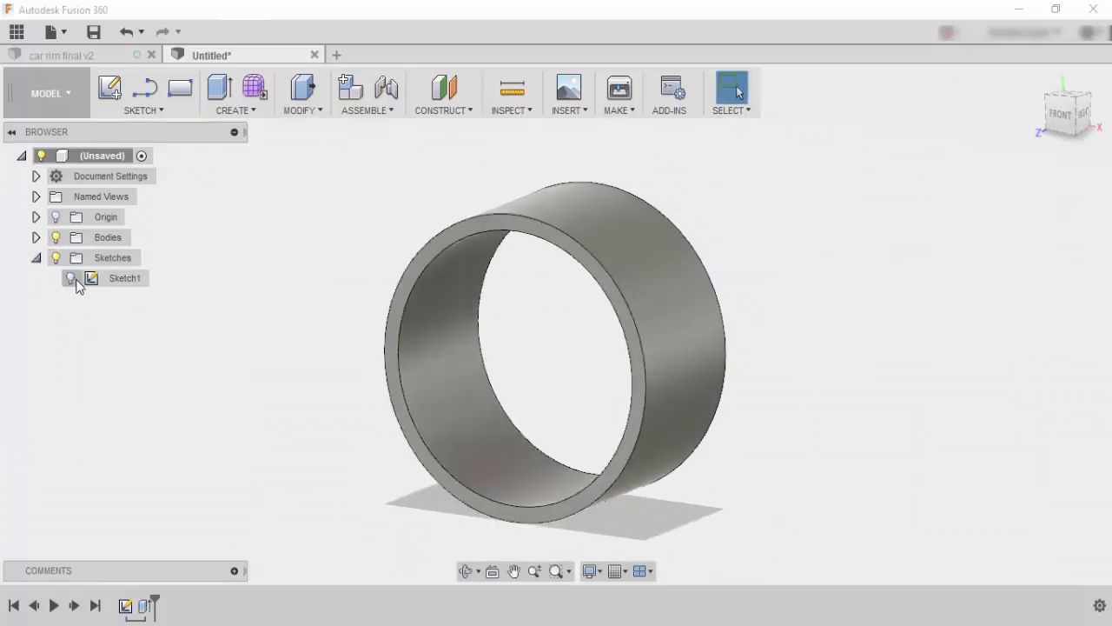
pyautogui.click(69, 278)
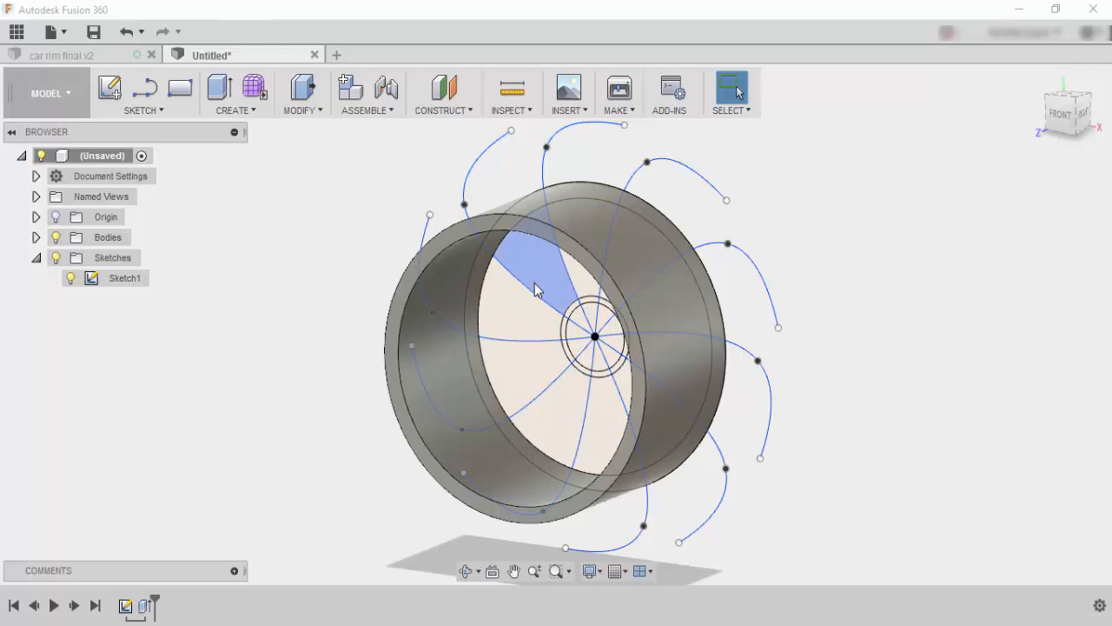
pyautogui.moveTo(535, 276)
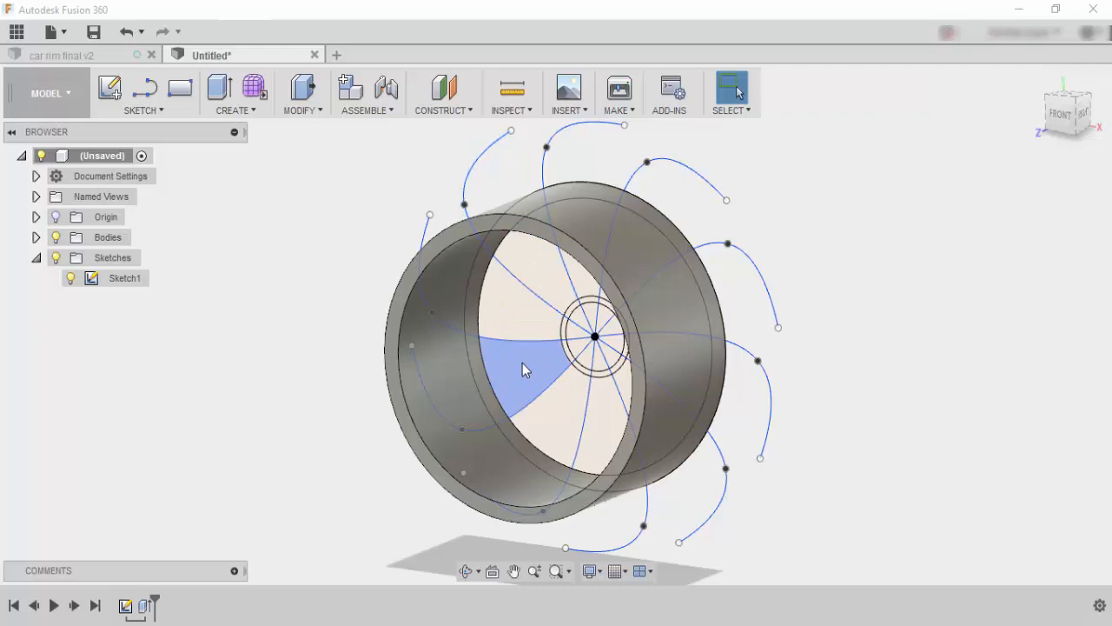
pyautogui.moveTo(518, 311)
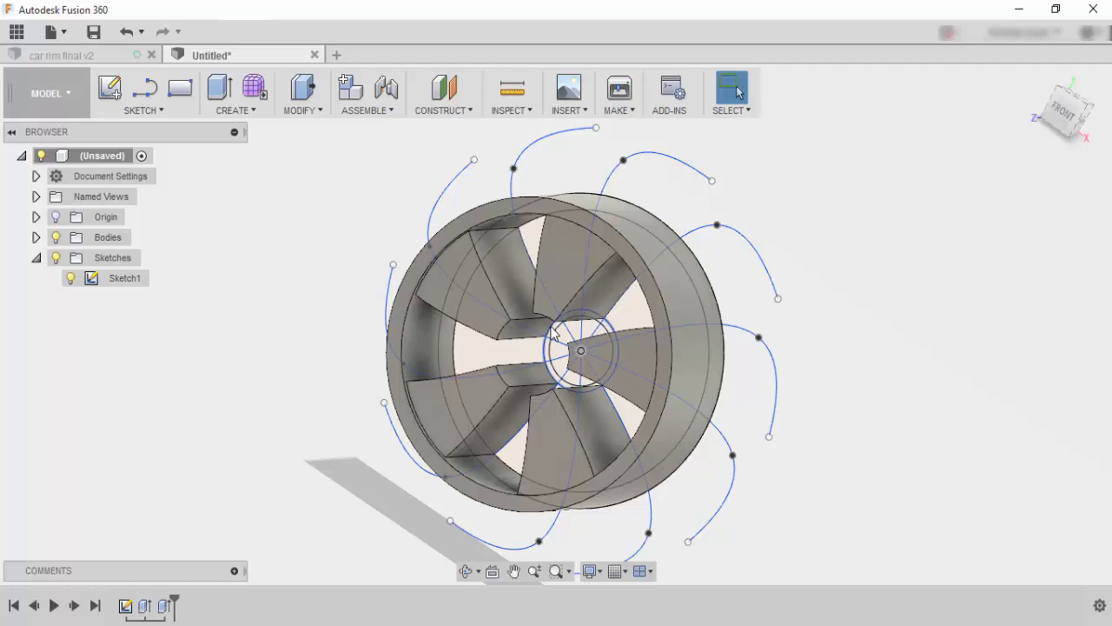
pyautogui.moveTo(556, 345)
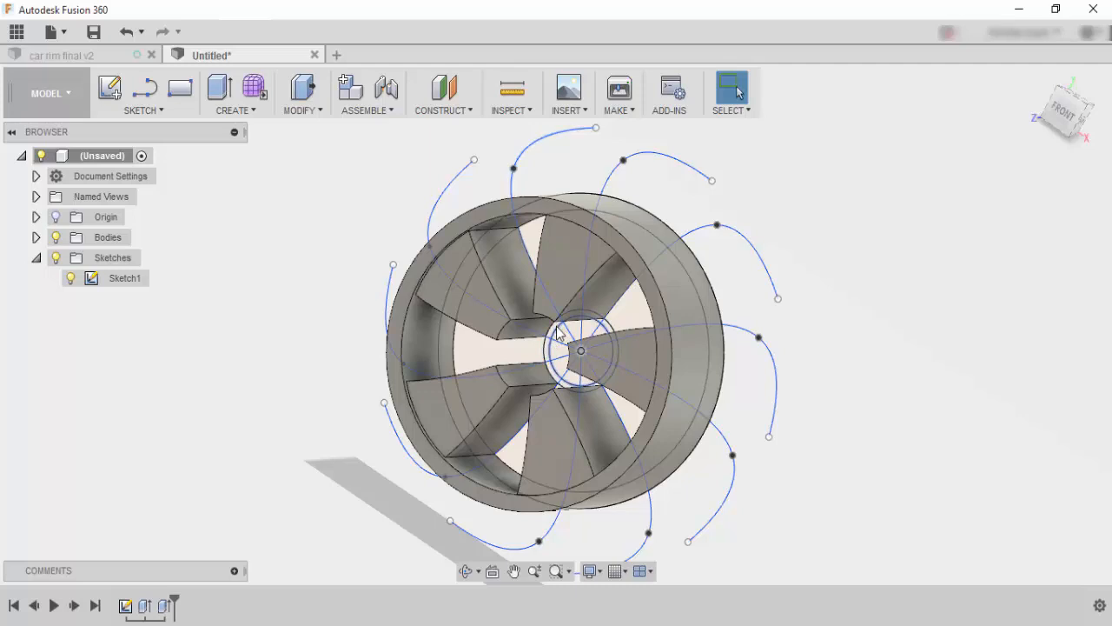
pyautogui.moveTo(557, 339); pyautogui.dragTo(660, 278)
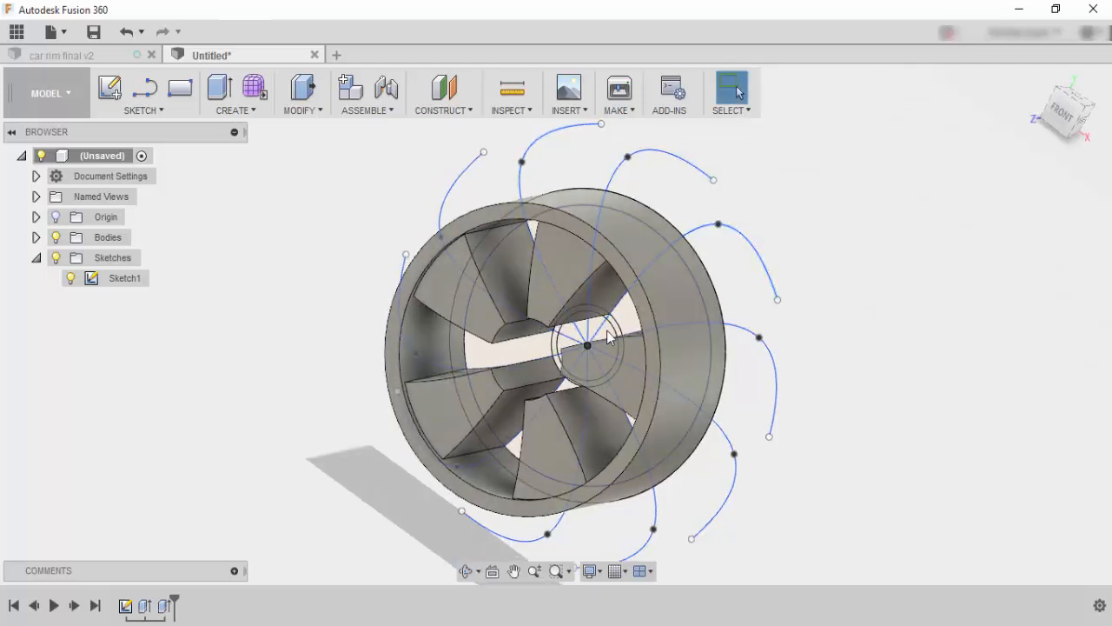
pyautogui.moveTo(608, 339); pyautogui.dragTo(548, 328)
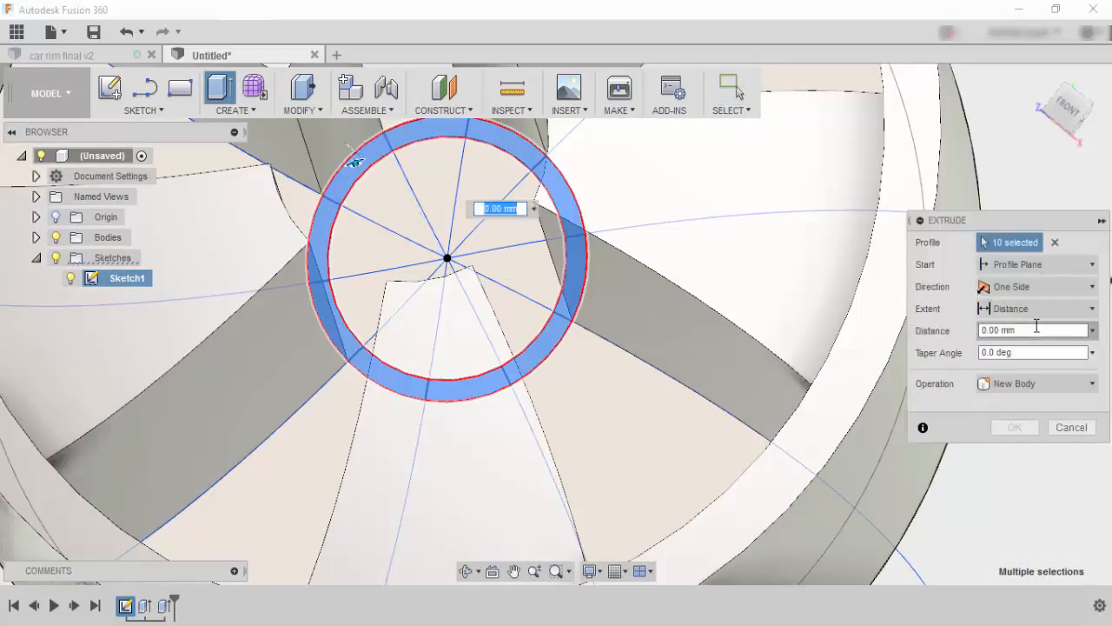
# Extrude the hub ring profile 200 mm into a solid collar
pyautogui.write('200')
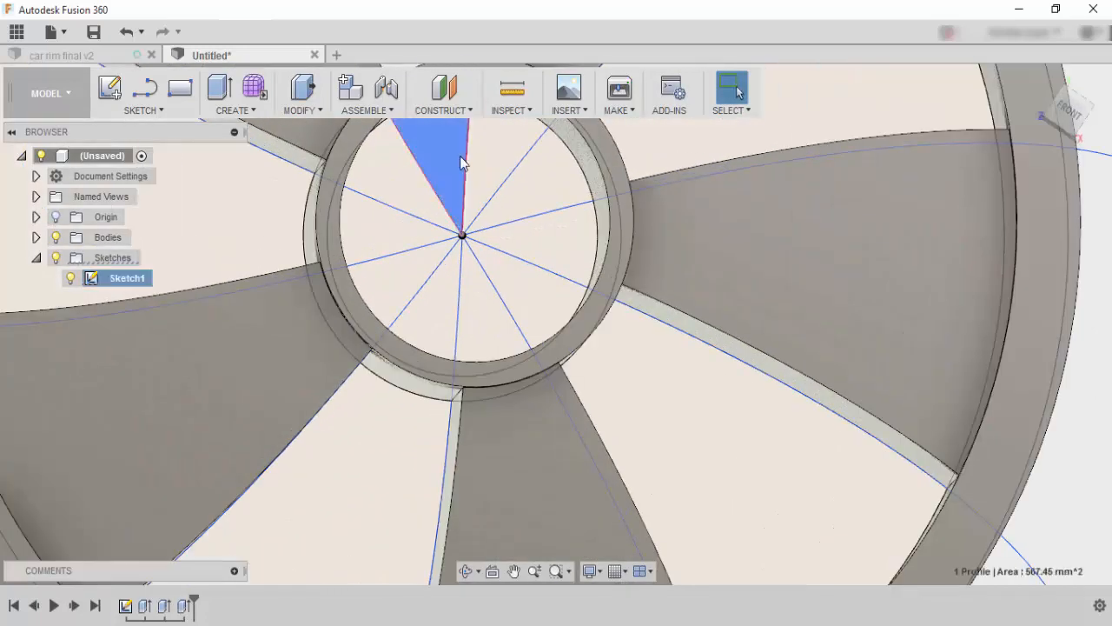
# Extrude the ten central hub wedge profiles 210 mm into a solid disc
pyautogui.click(504, 160)
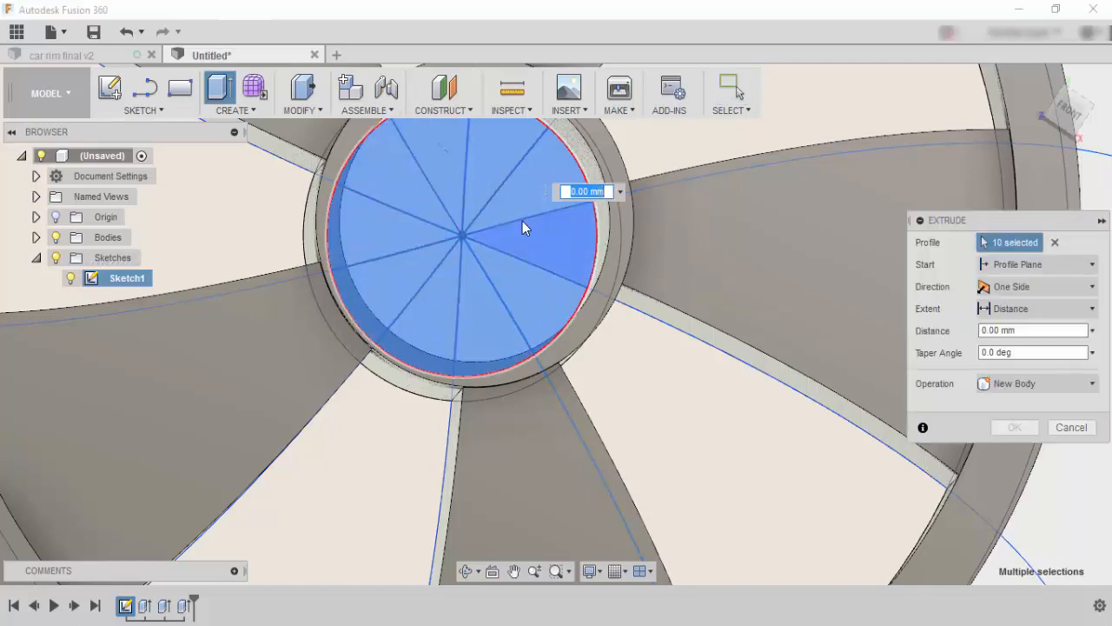
pyautogui.click(1029, 330)
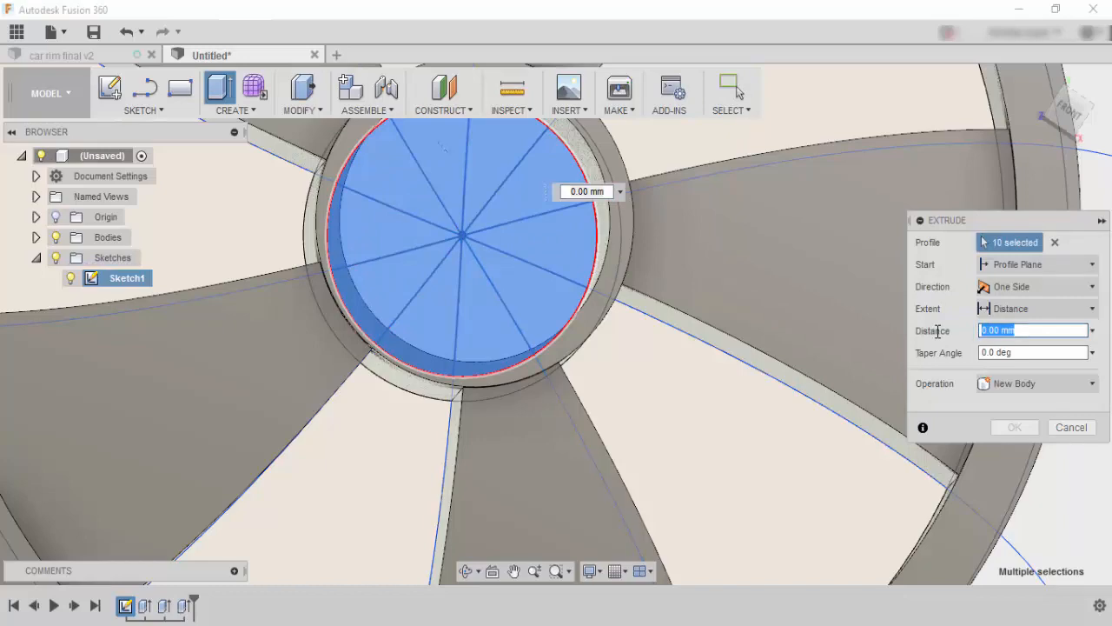
pyautogui.write('210')
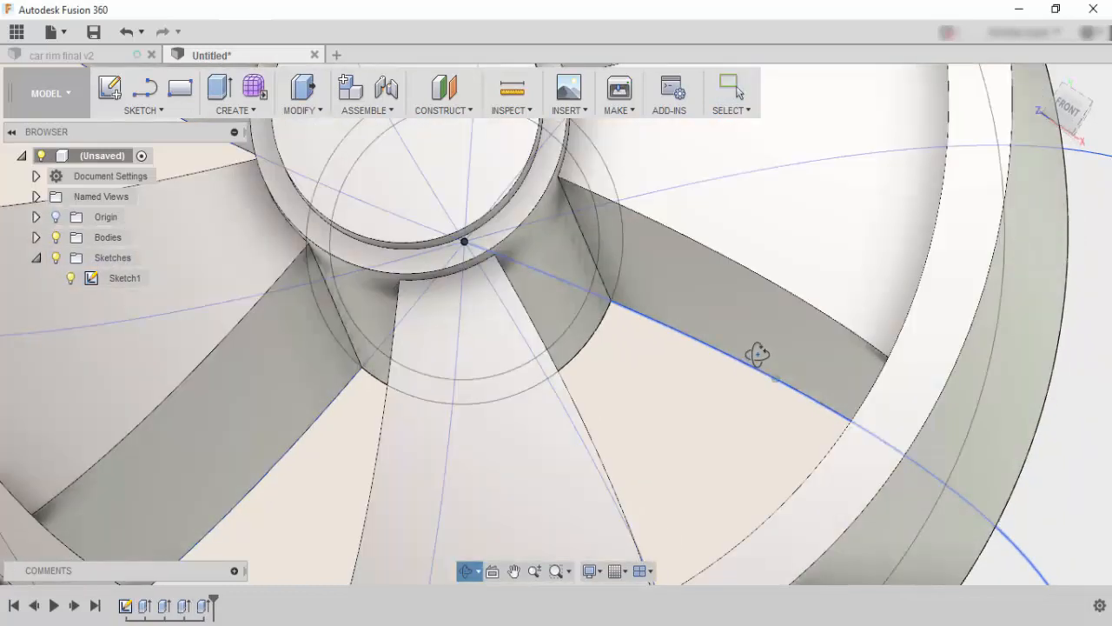
# Orbit out to view the whole spoked wheel before filleting
pyautogui.moveTo(756, 354); pyautogui.dragTo(312, 325)
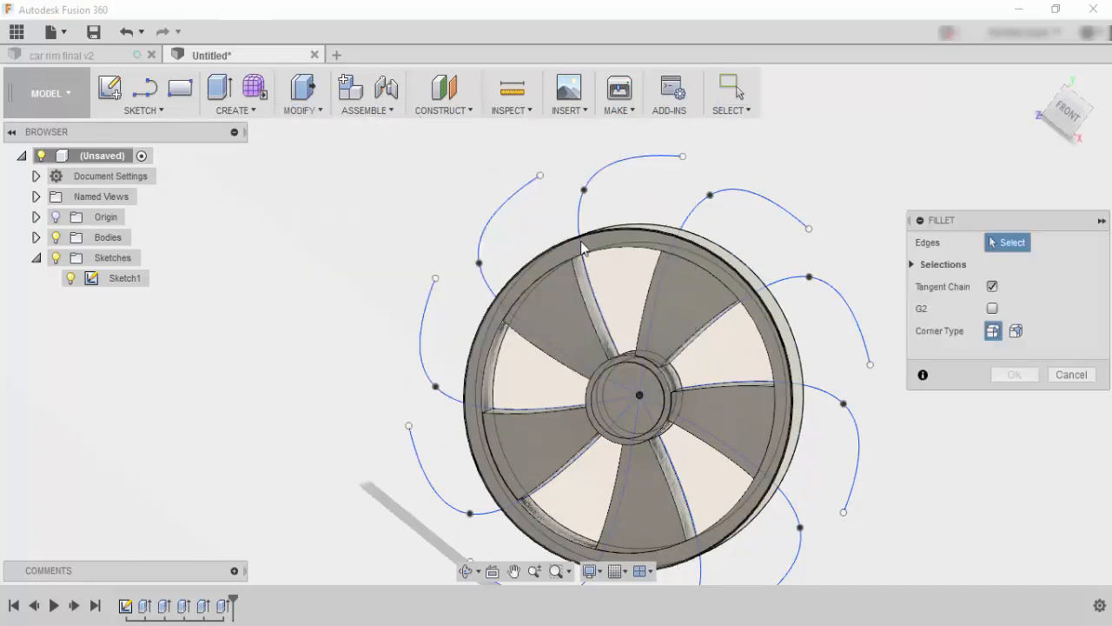
# Fillet the rim's outer edge at 15 mm, then fillet a second edge at 2 mm
pyautogui.click(602, 223)
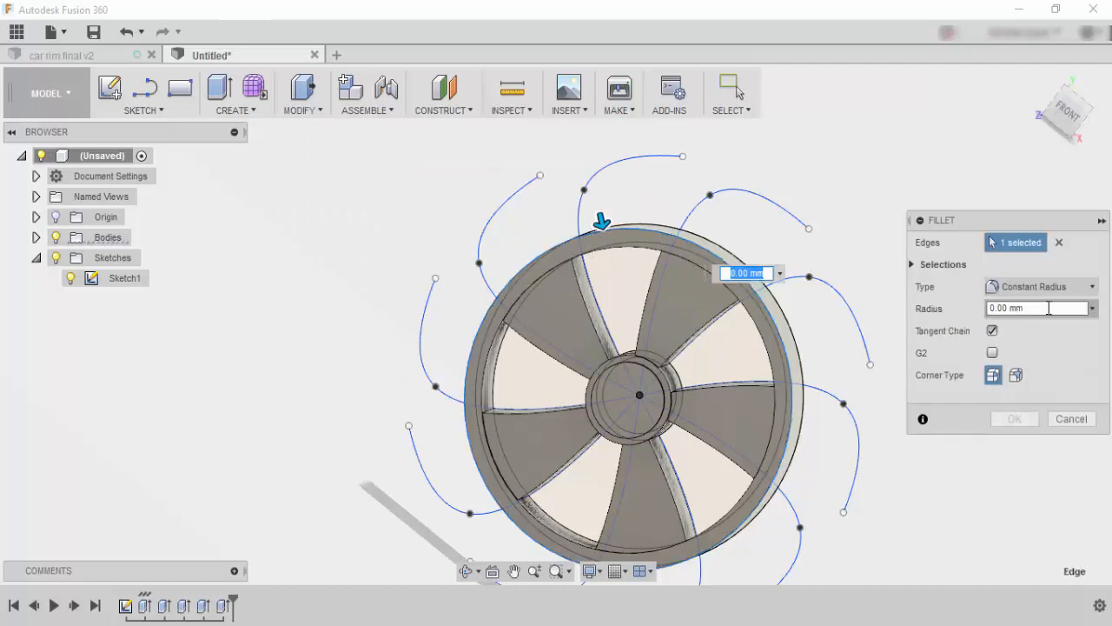
pyautogui.write('15')
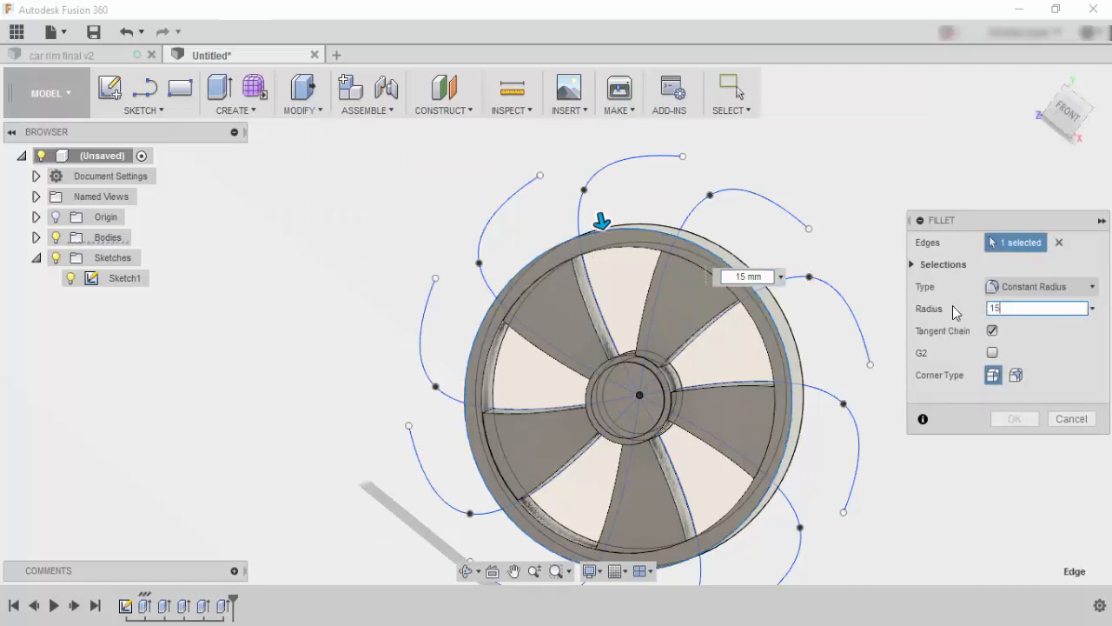
pyautogui.click(1071, 417)
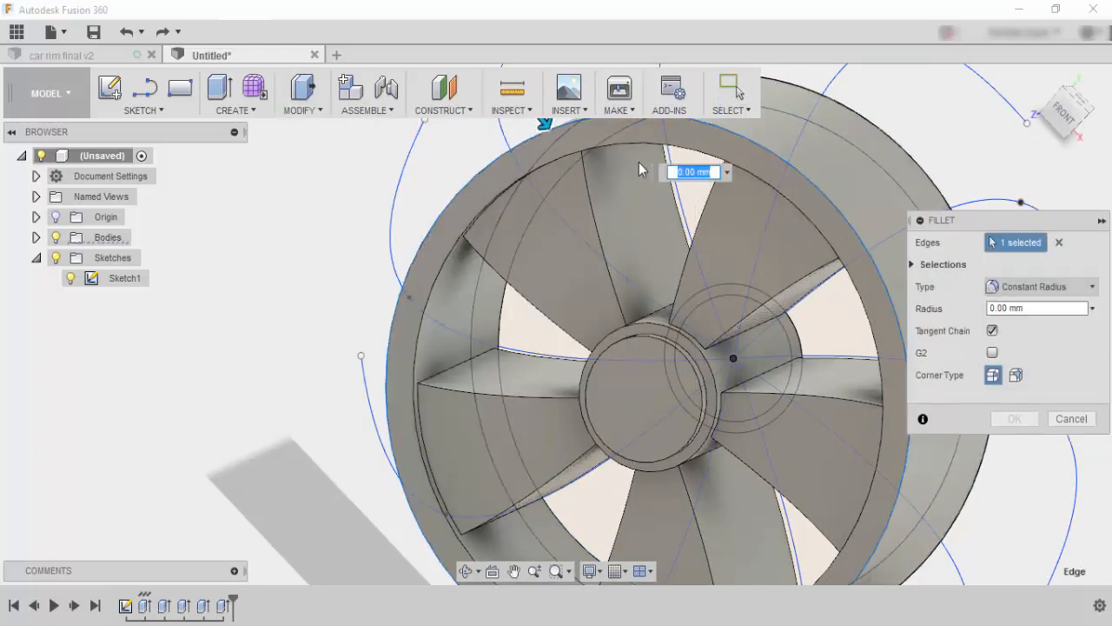
pyautogui.write('2')
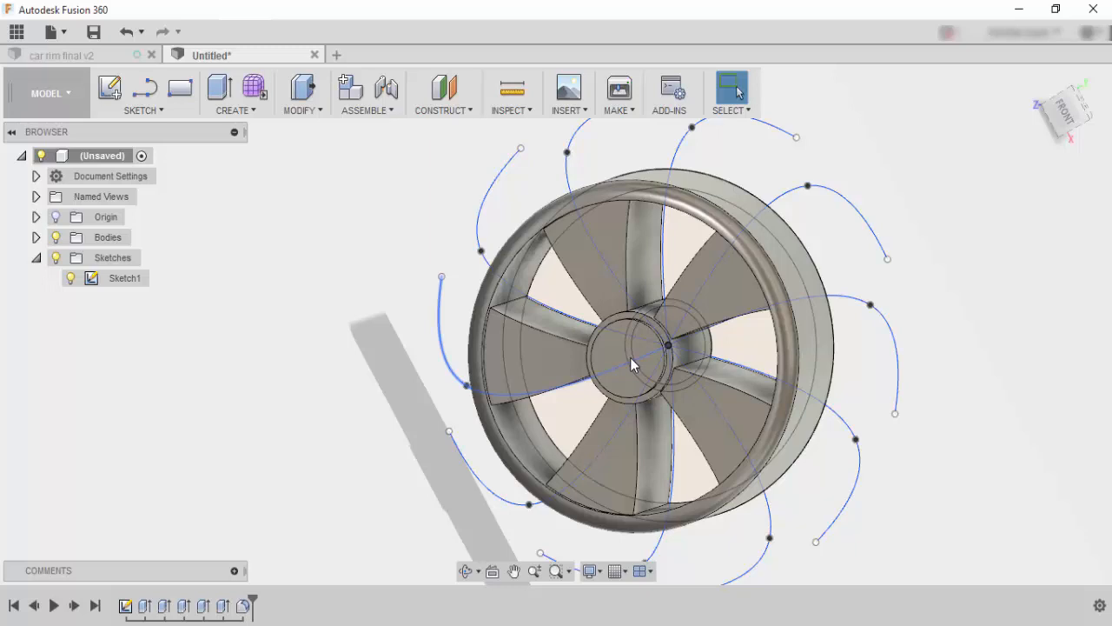
pyautogui.moveTo(641, 362)
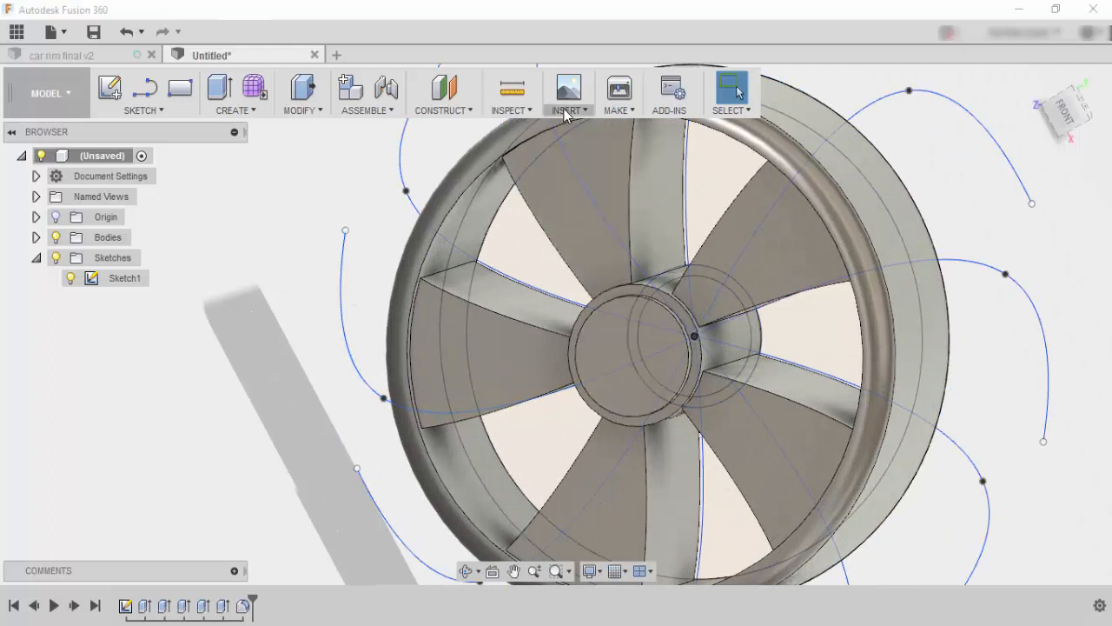
# Insert the mountain logo SVG file into a new sketch on the wheel
pyautogui.click(567, 94)
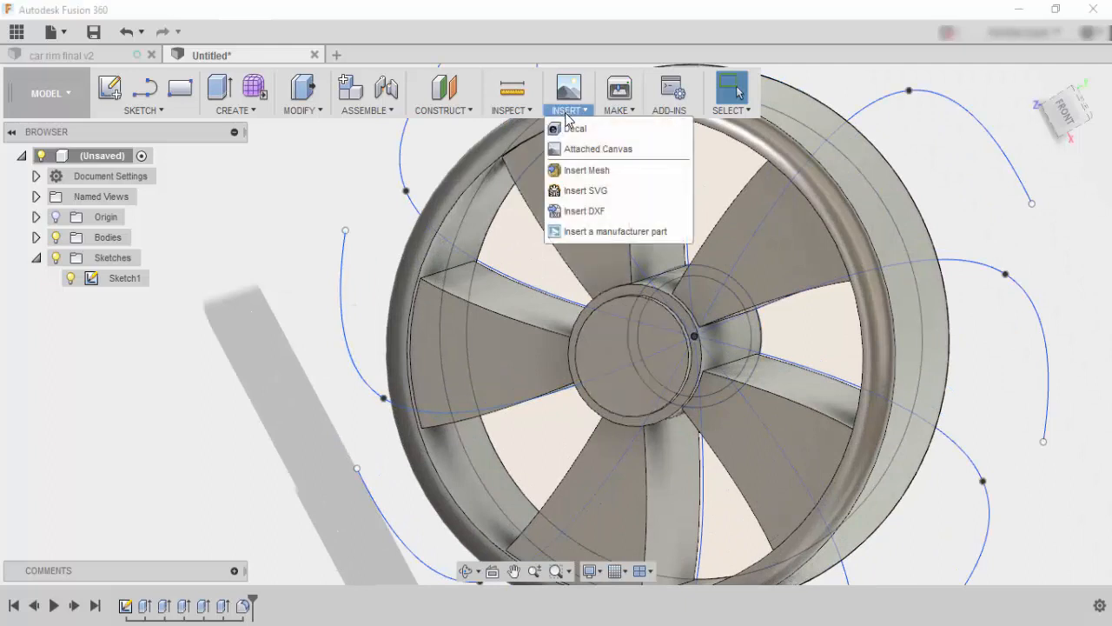
pyautogui.click(585, 190)
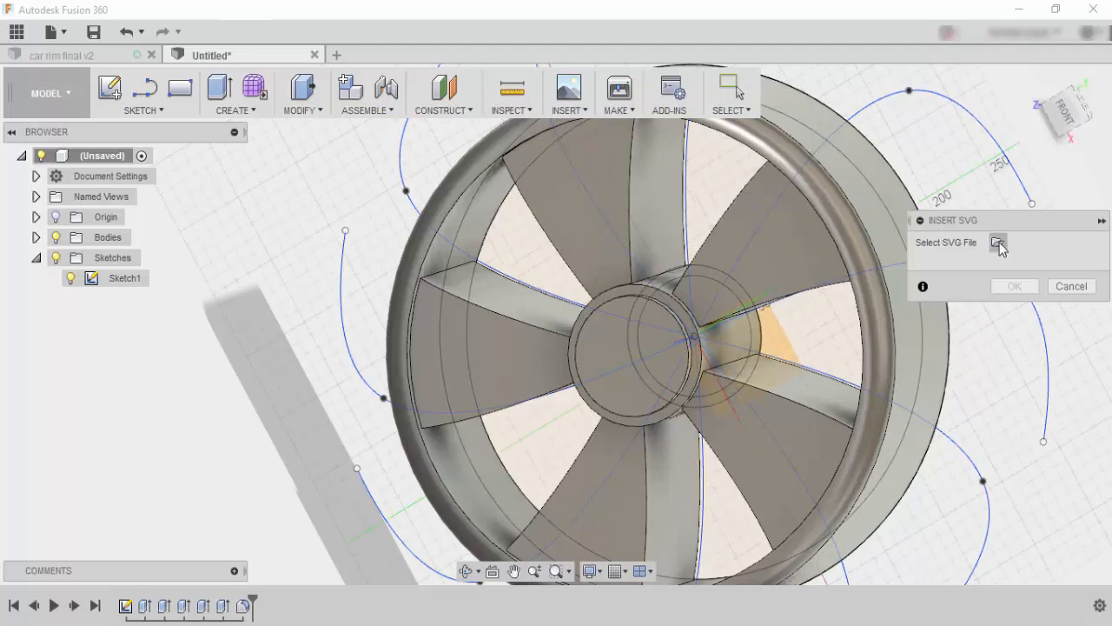
pyautogui.click(998, 243)
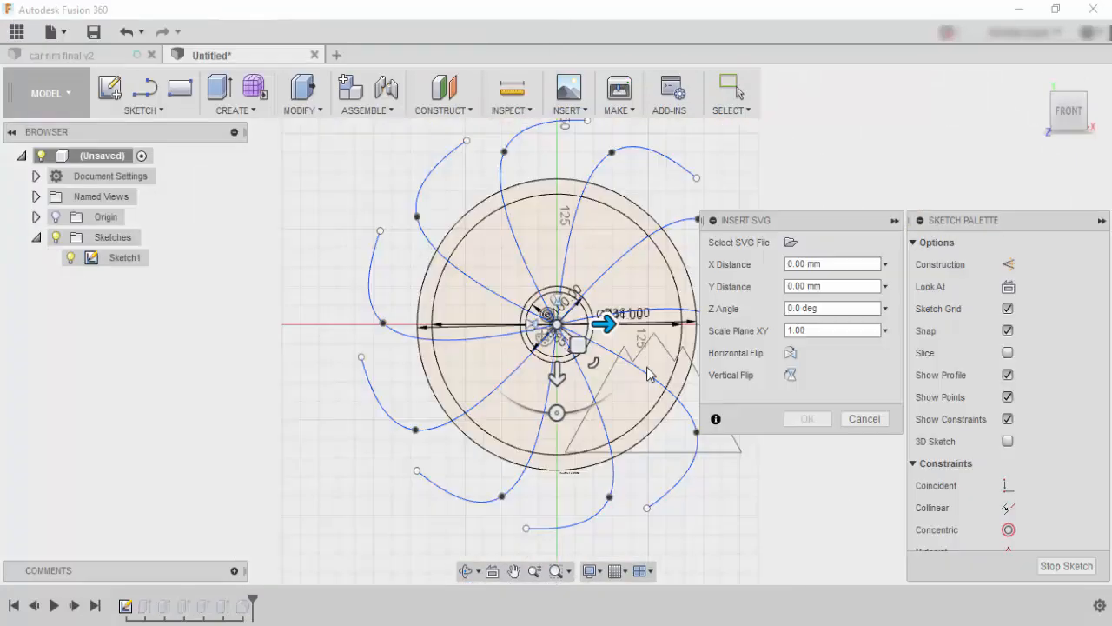
# Move and enlarge the logo on the wheel's front face until it sits centred inside the hub circle
pyautogui.click(806, 419)
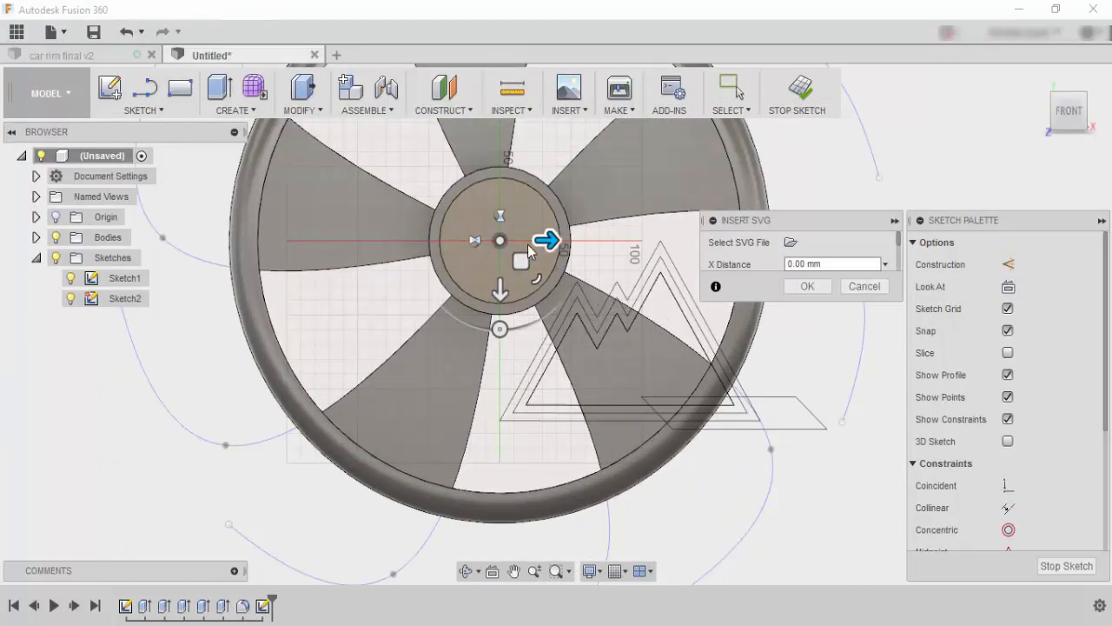
pyautogui.moveTo(547, 240); pyautogui.dragTo(520, 239)
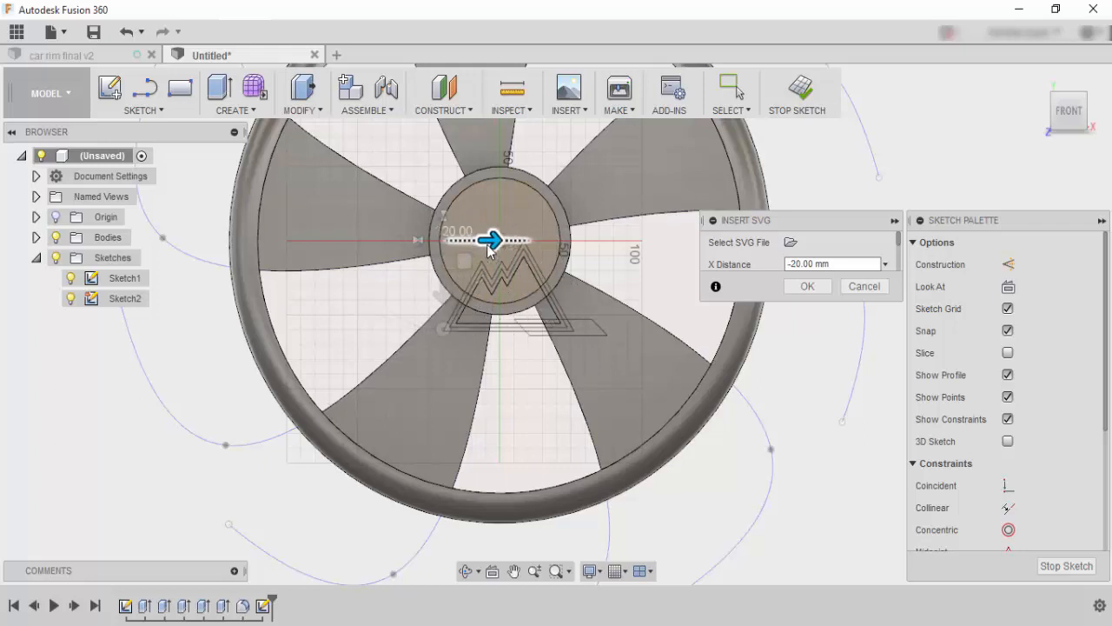
pyautogui.moveTo(494, 240); pyautogui.dragTo(442, 245)
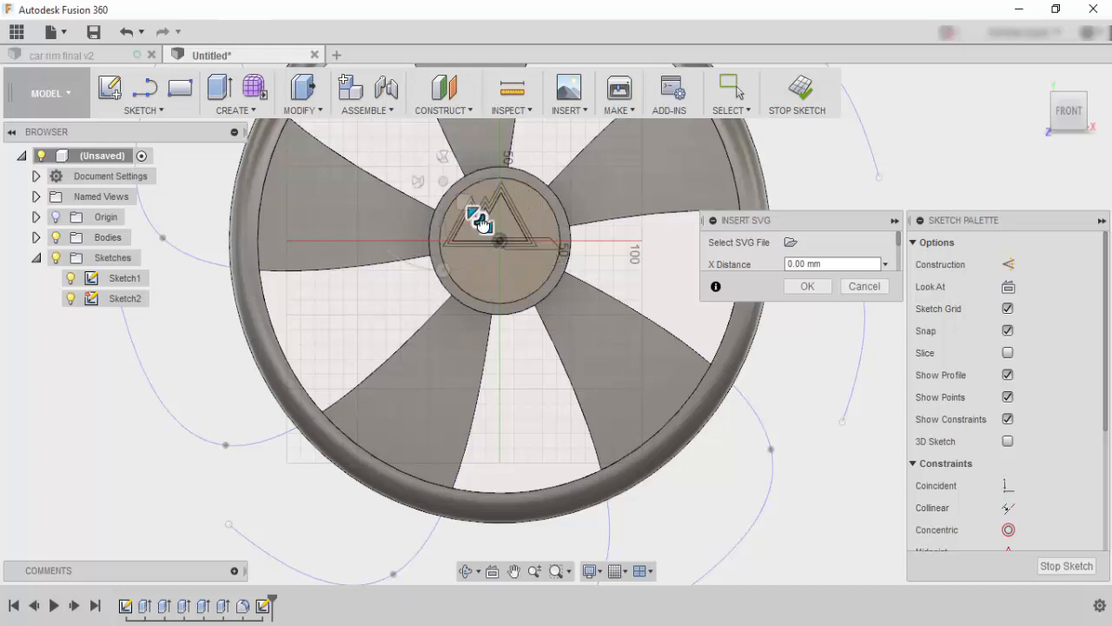
pyautogui.click(479, 224)
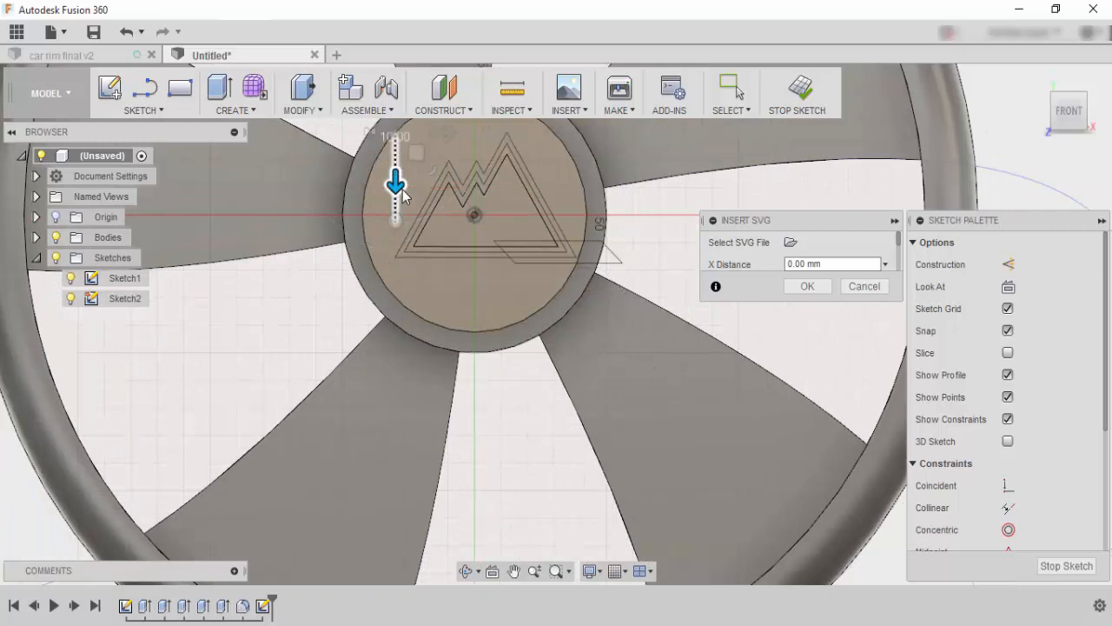
pyautogui.moveTo(396, 190); pyautogui.dragTo(426, 132)
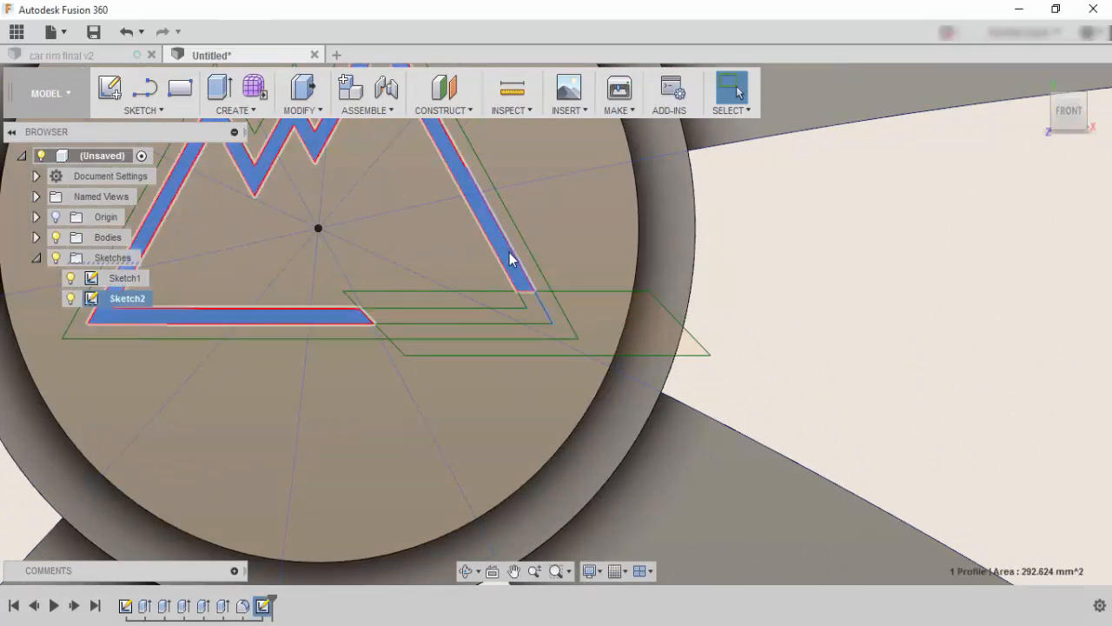
# Extrude both logo profiles about -5 mm as a cut into the hub face
pyautogui.click(282, 195)
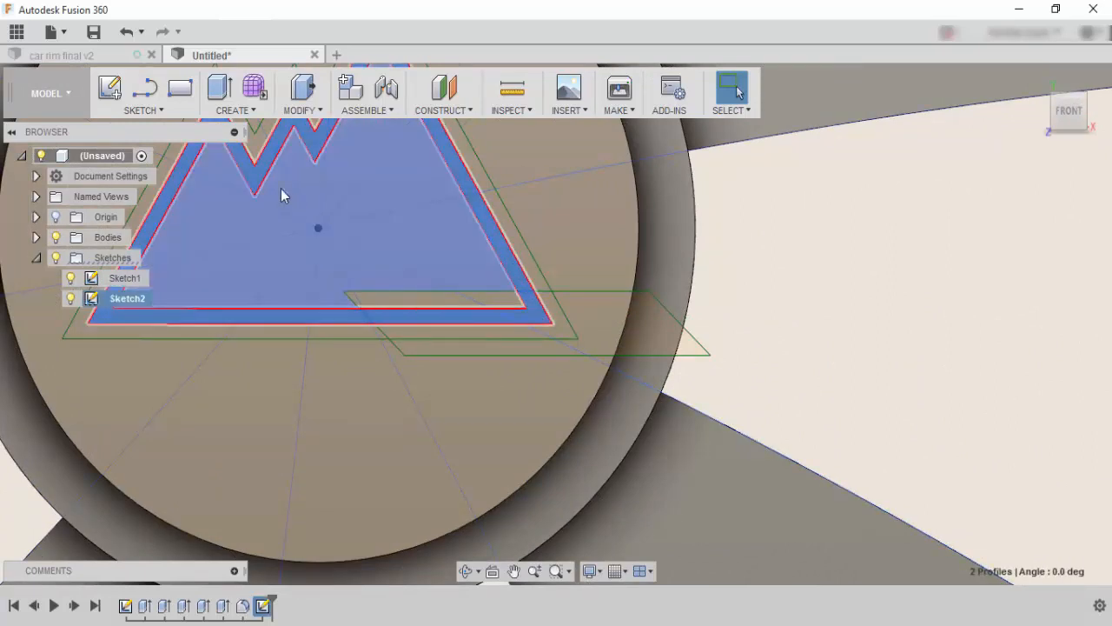
pyautogui.click(219, 87)
pyautogui.write('-1')
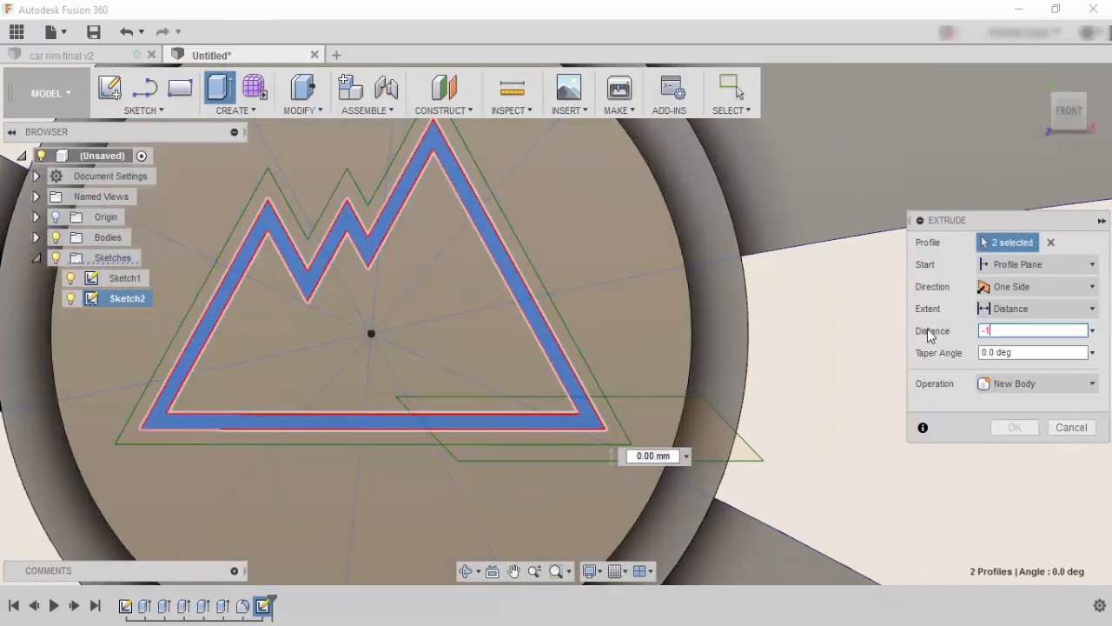
pyautogui.click(1071, 428)
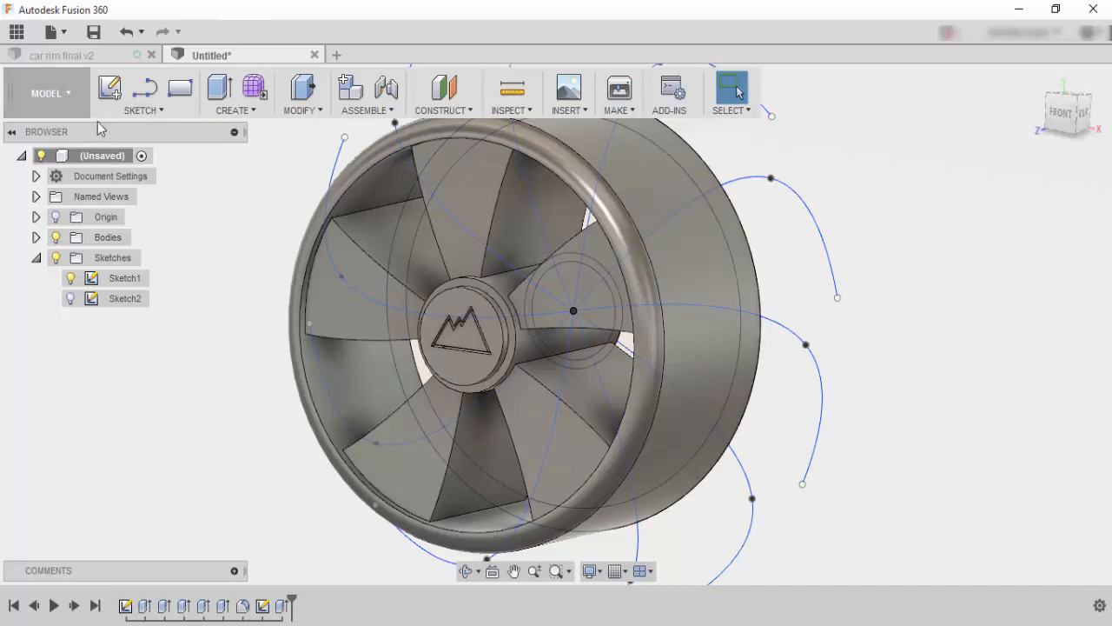
# In the Render workspace, apply brass metal to the spokes and a dark metal appearance to the rim
pyautogui.click(45, 94)
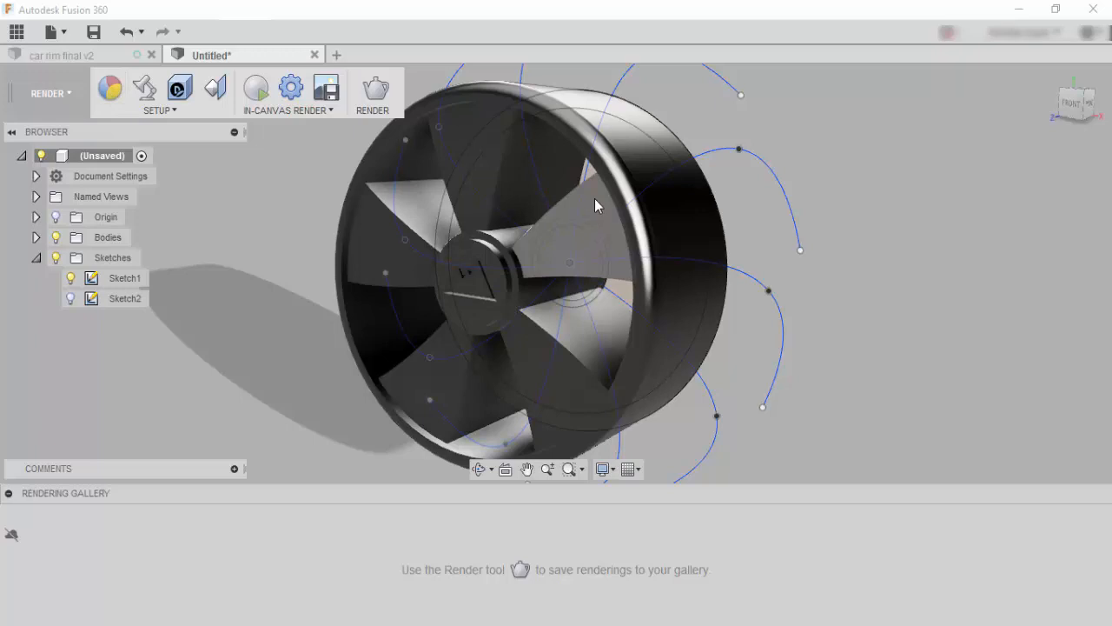
pyautogui.click(597, 206)
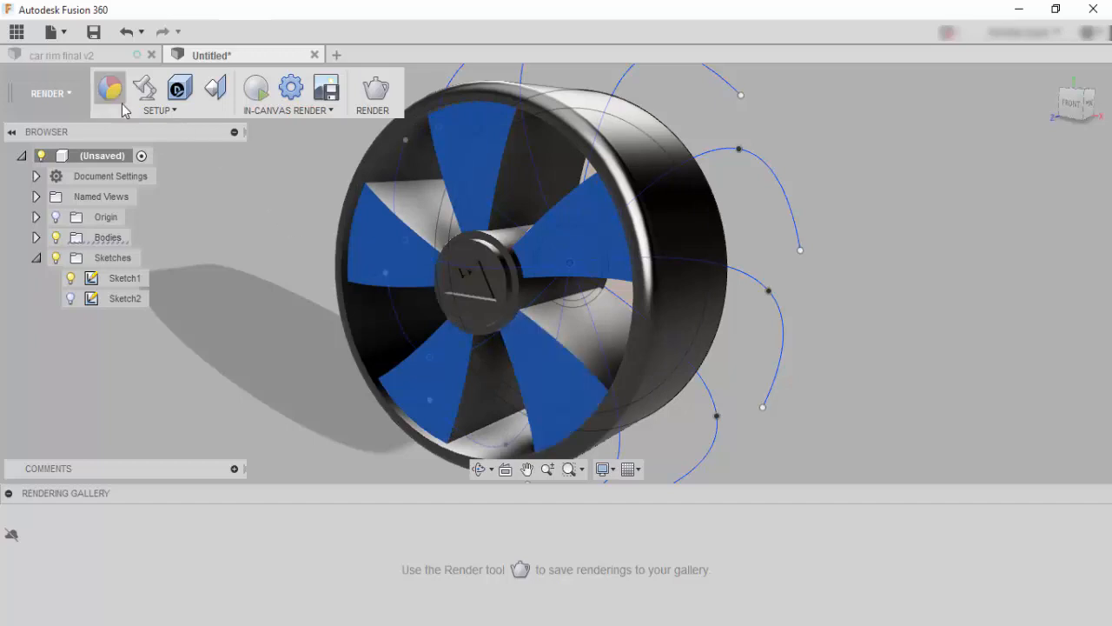
pyautogui.click(108, 87)
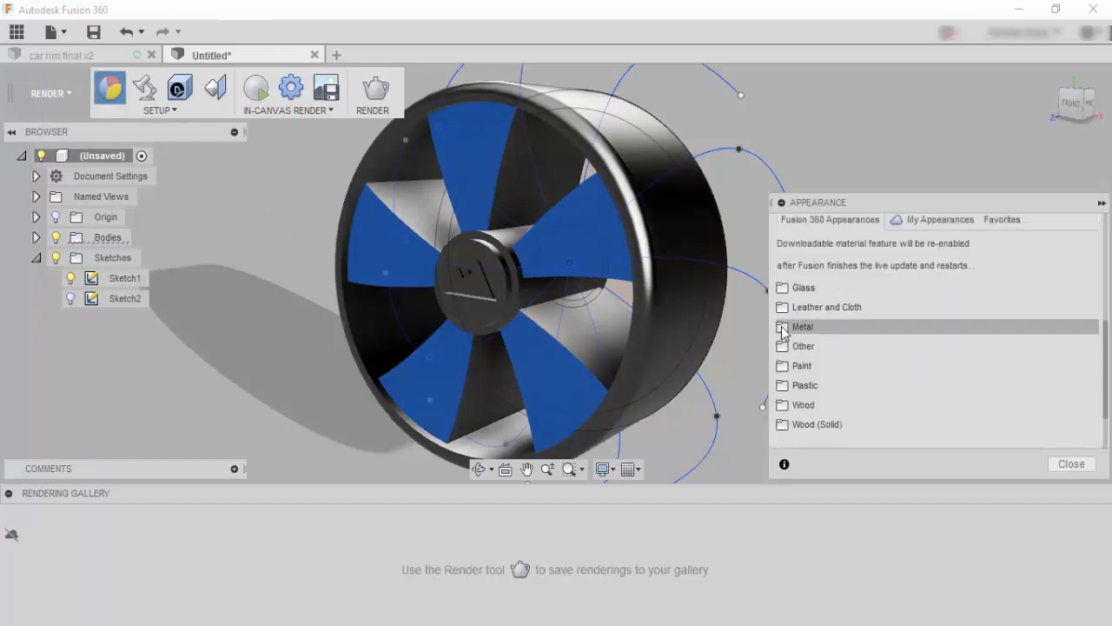
pyautogui.click(802, 326)
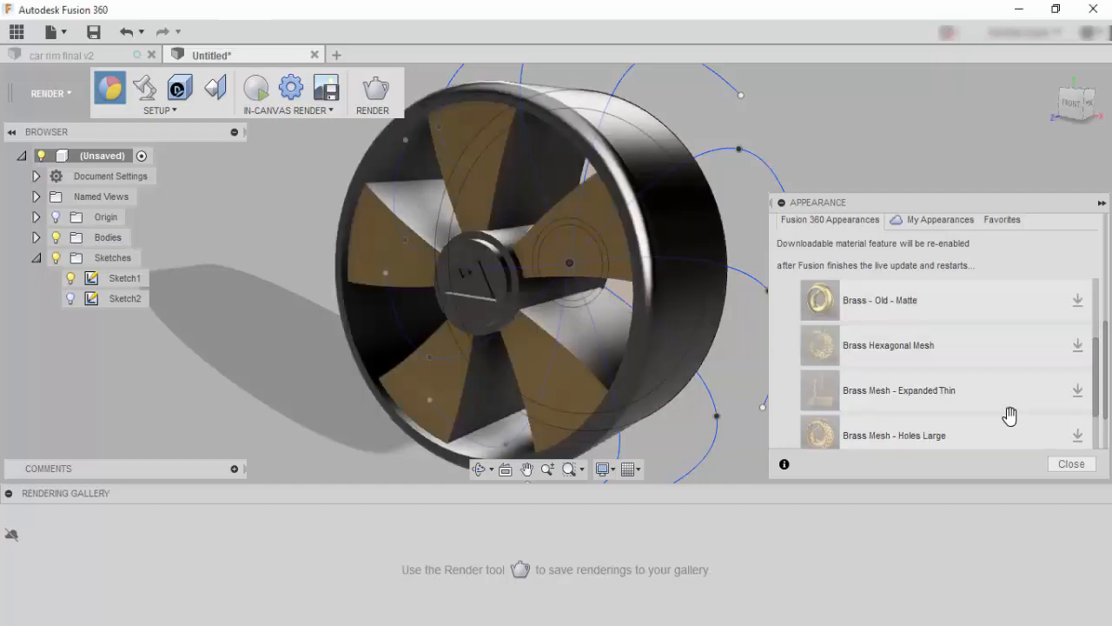
pyautogui.scroll(-3)
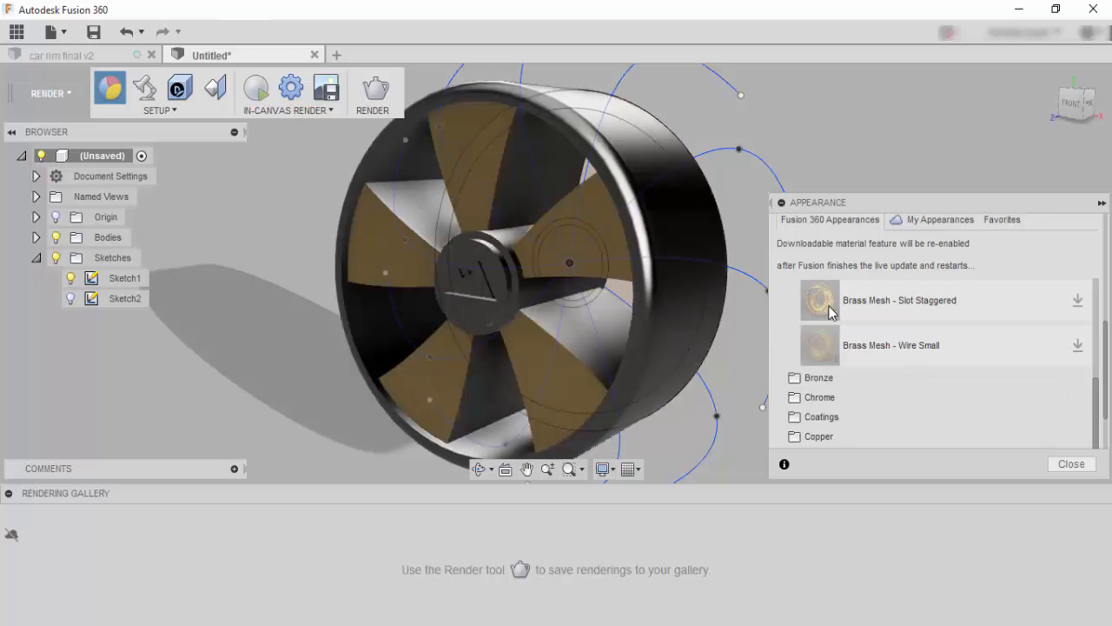
pyautogui.scroll(-3)
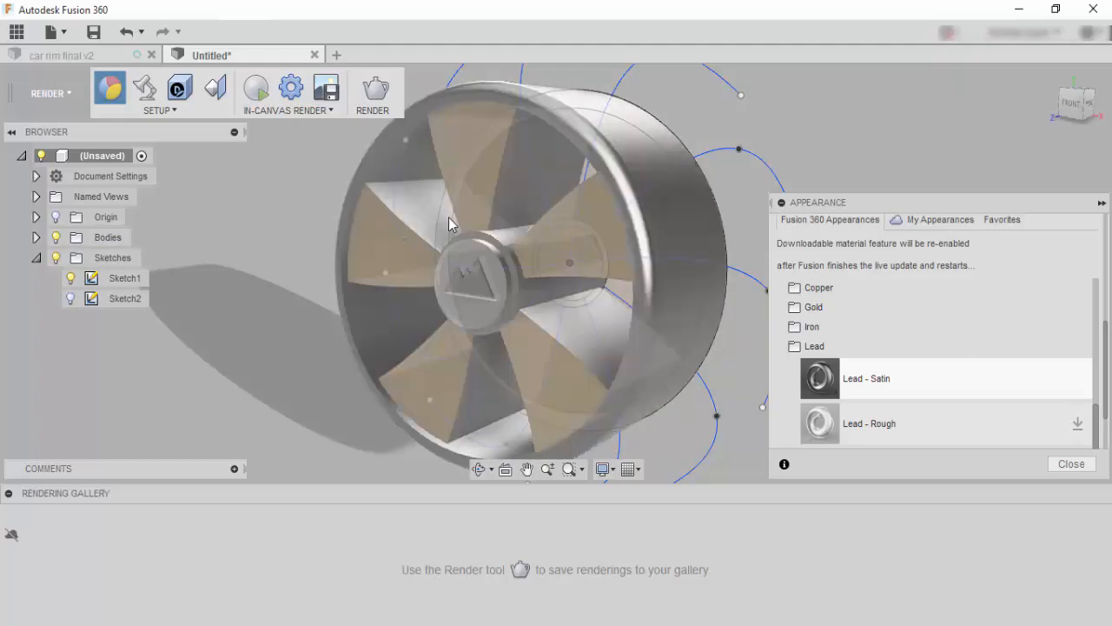
pyautogui.click(326, 87)
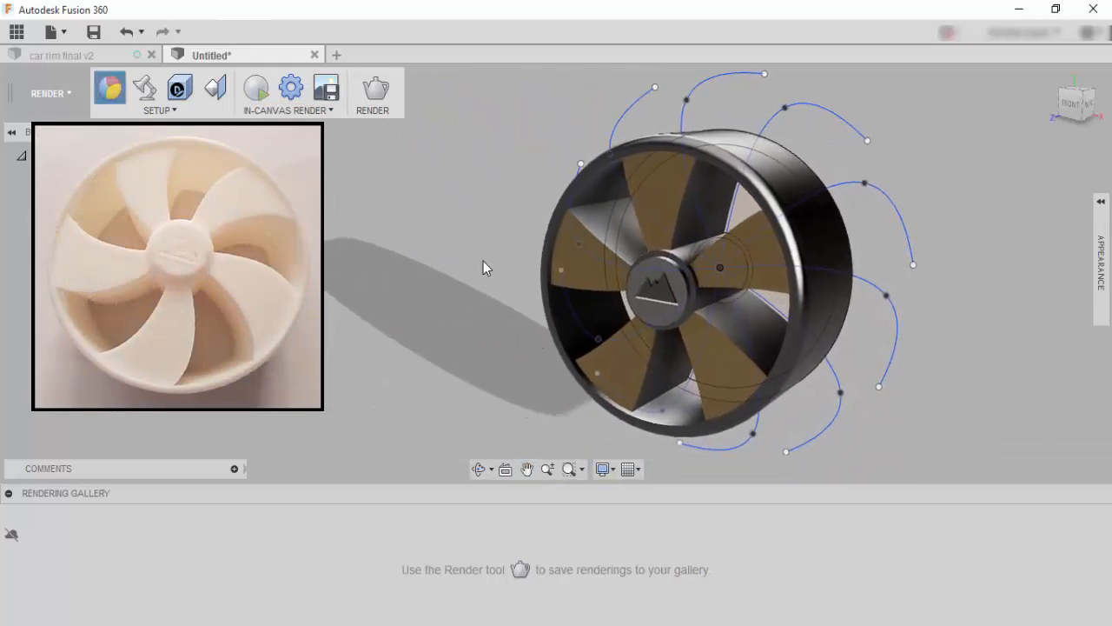
pyautogui.moveTo(924, 289)
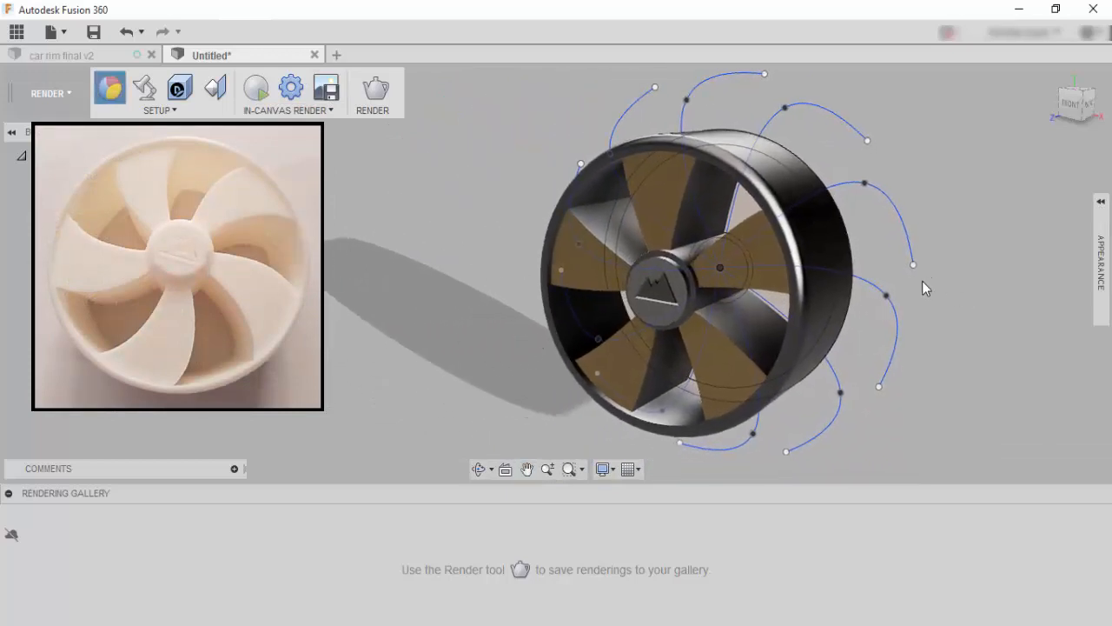